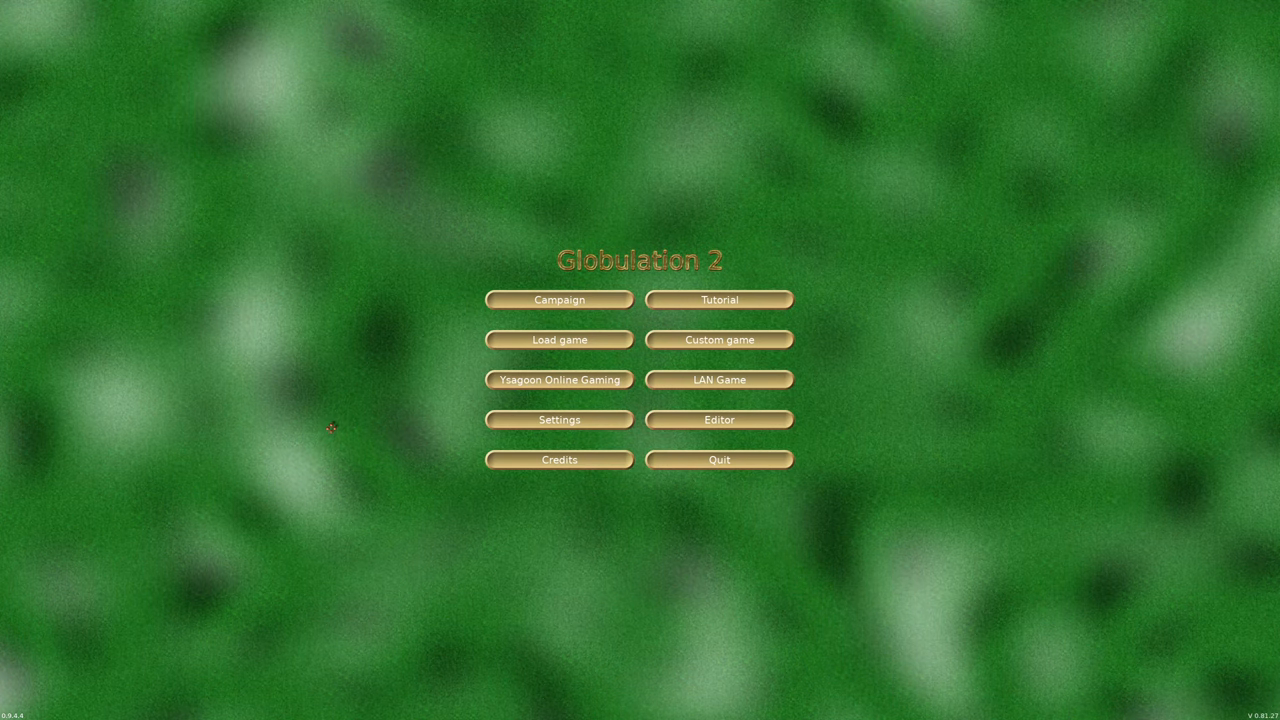
# Choose Tutorial from the main menu to reach the Introduction and Basics mission
pyautogui.click(718, 299)
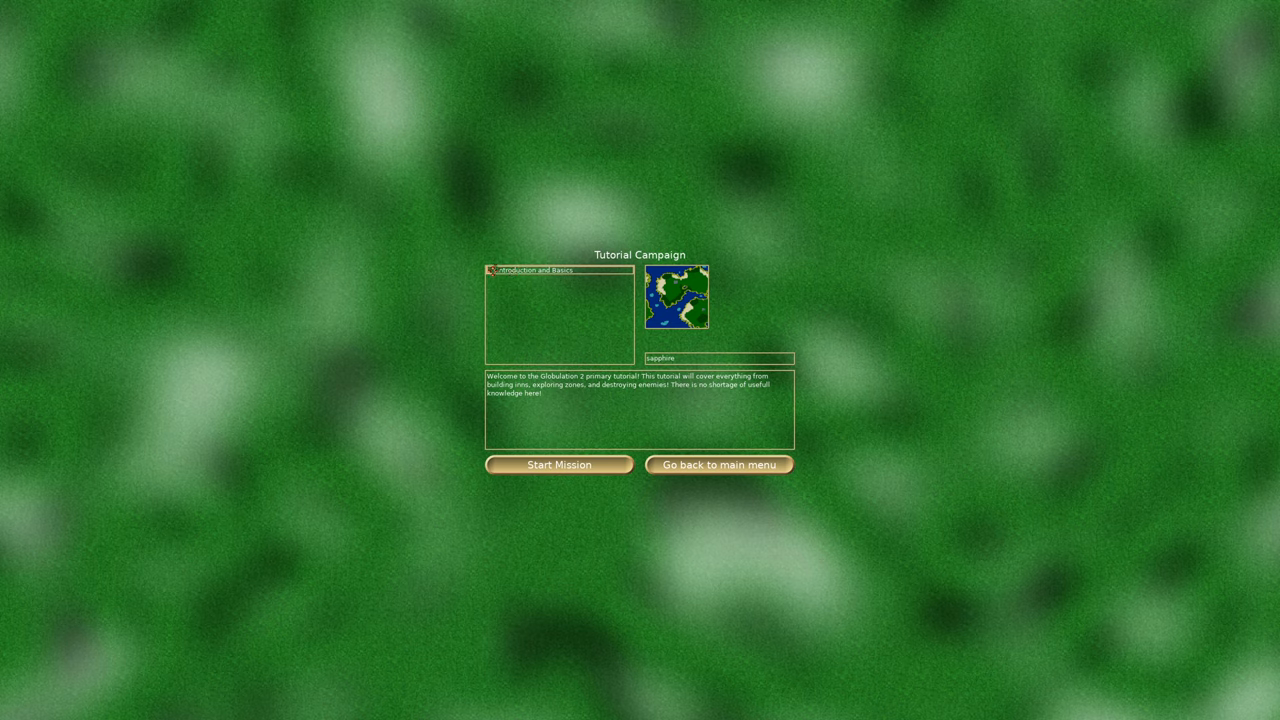
# Launch the Introduction and Basics mission and bring up the in-game menu
pyautogui.click(558, 464)
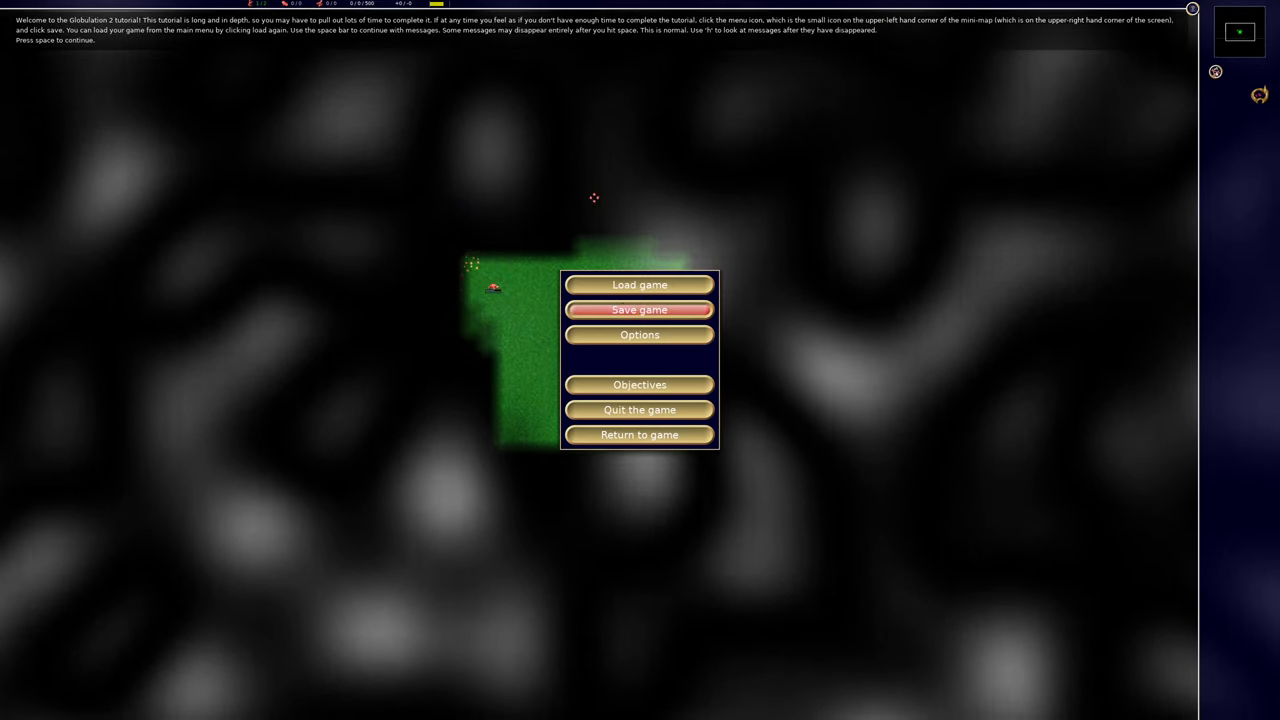
# Resume play and advance past the welcome, Swarm and worker tutorial messages
pyautogui.click(639, 434)
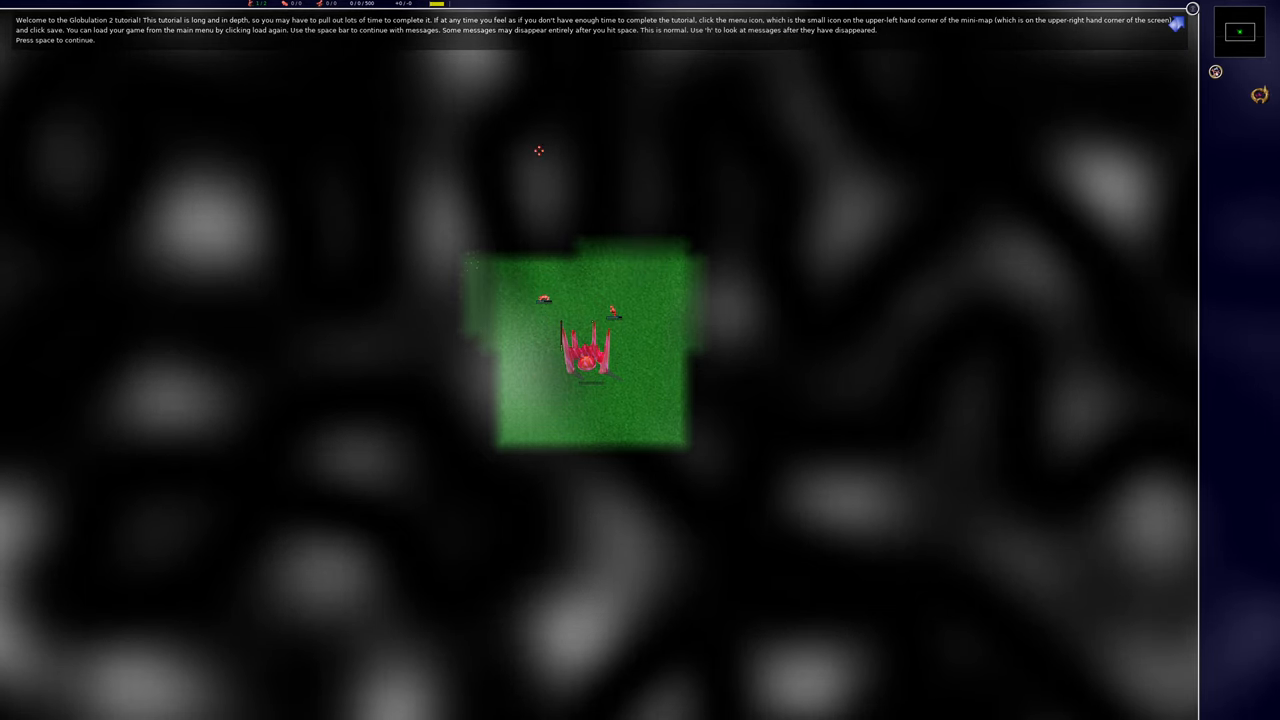
pyautogui.press('space')
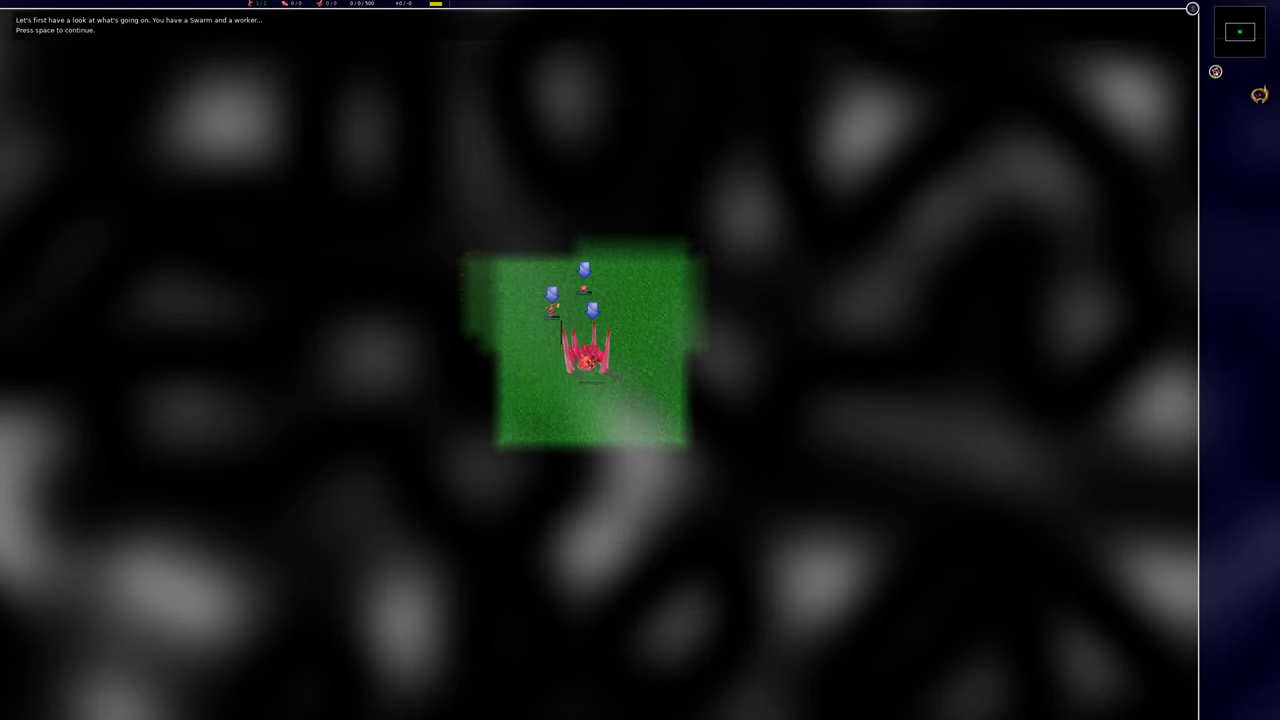
pyautogui.press('space')
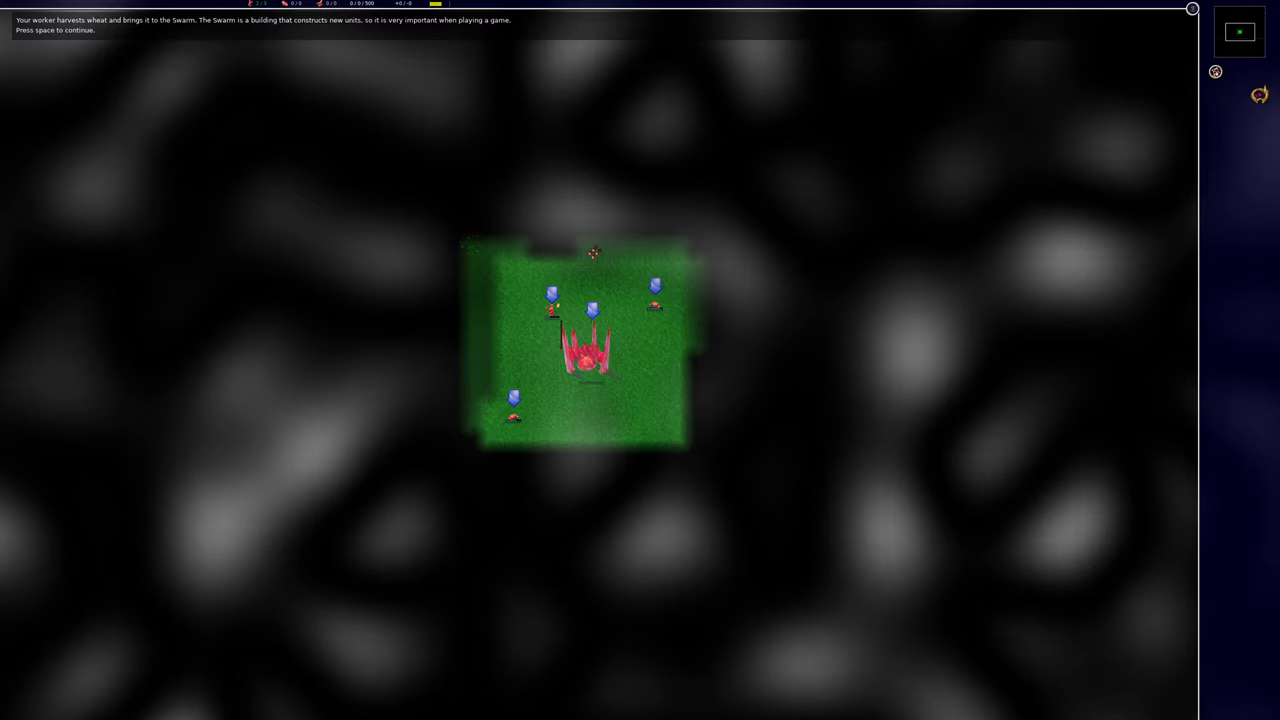
pyautogui.press('space')
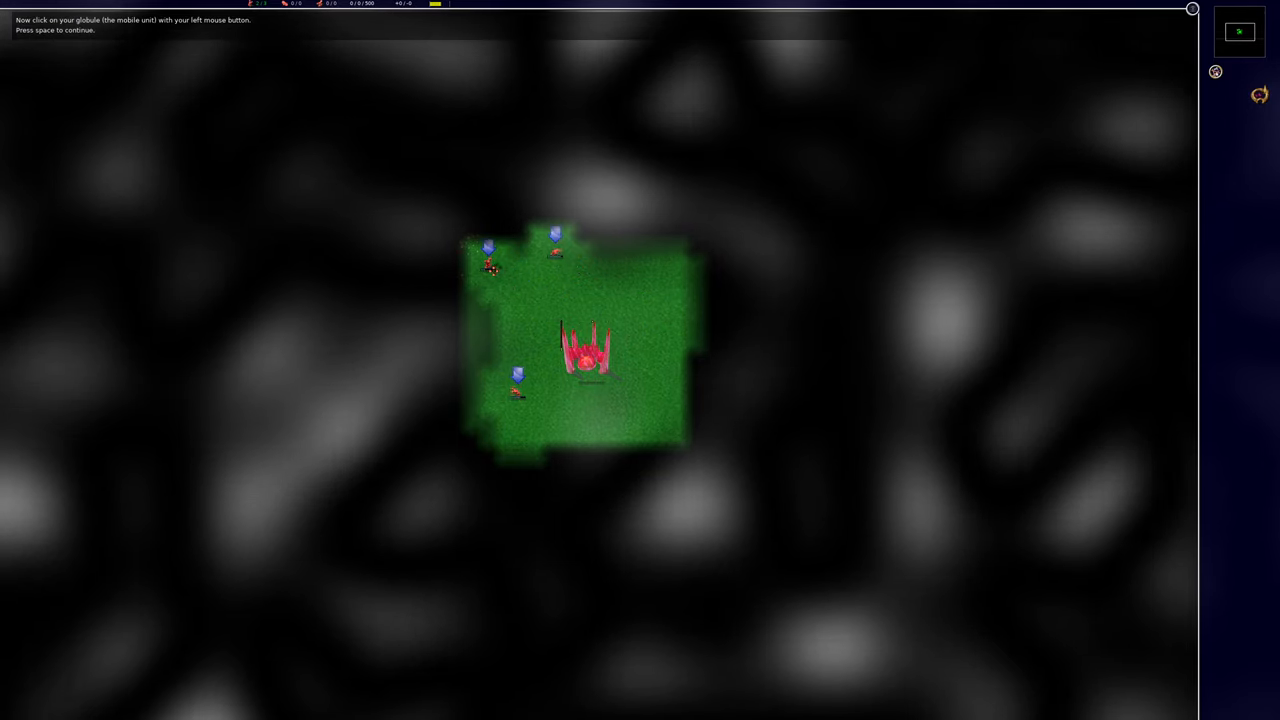
# Select a worker globule to see its hunger info, then advance to the Inn instructions
pyautogui.click(490, 265)
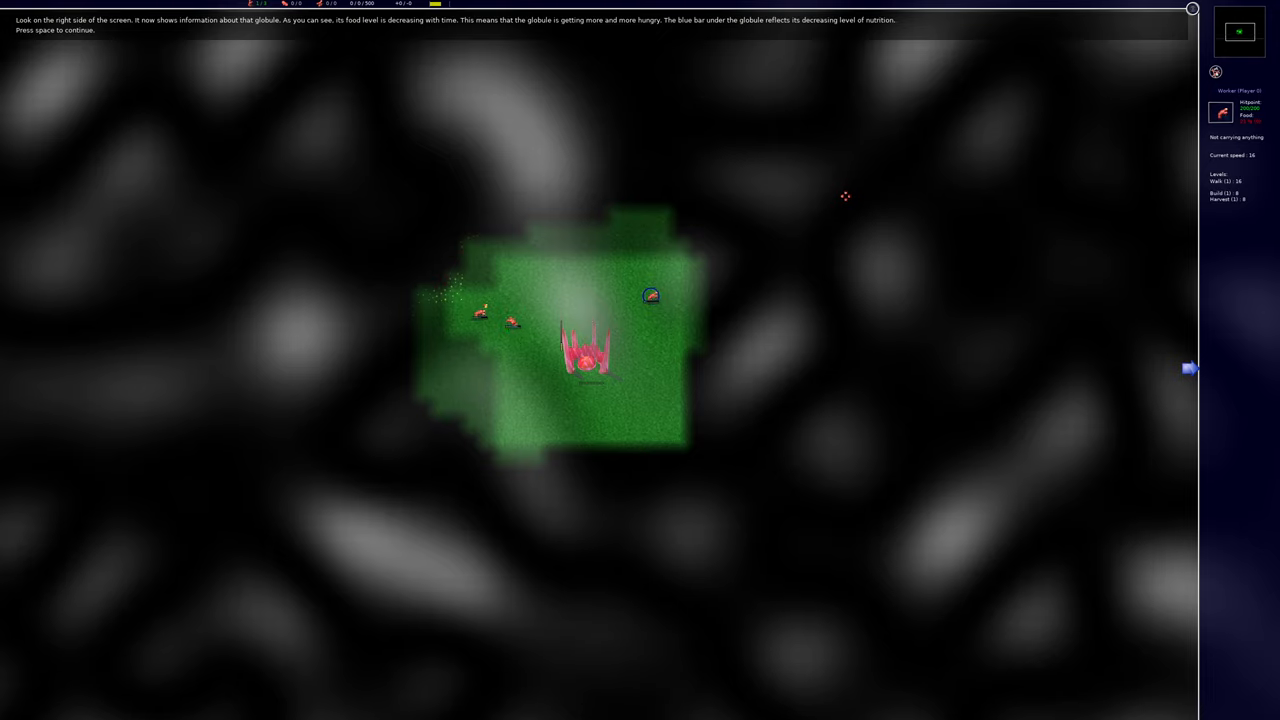
pyautogui.press('space')
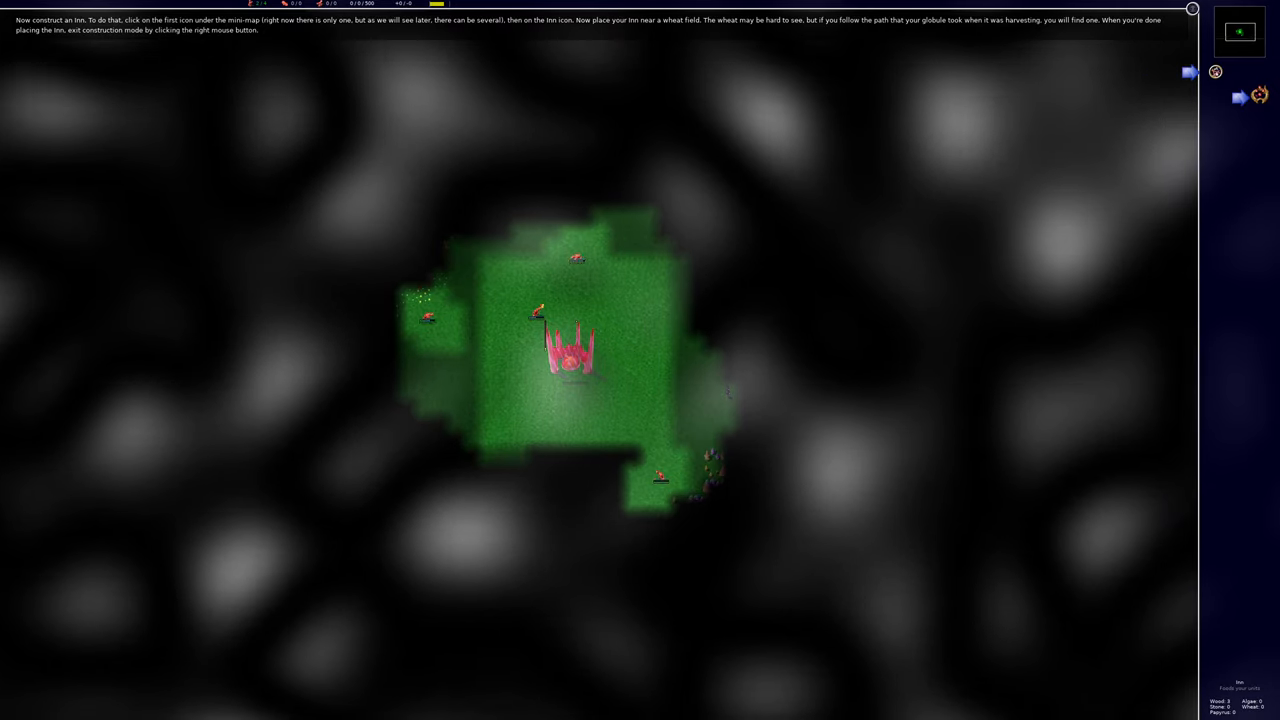
# Place an Inn building site near the wheat field, then select the Swarm and continue
pyautogui.click(1258, 96)
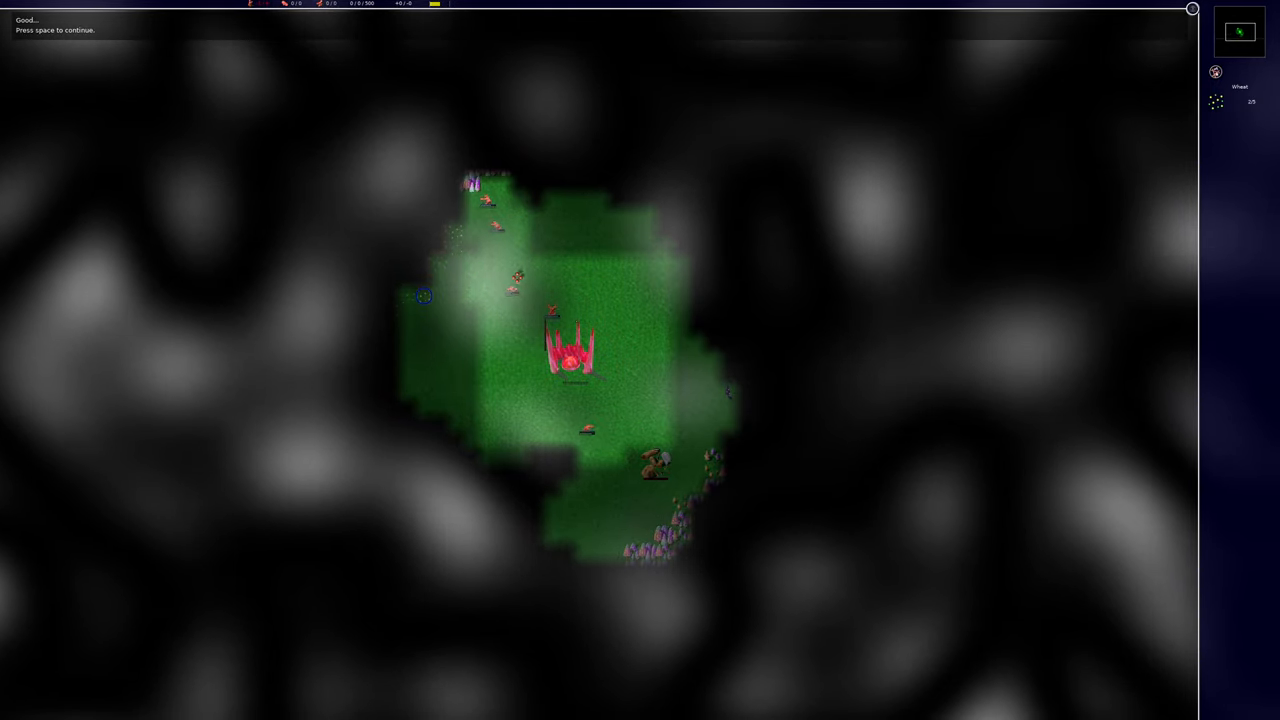
pyautogui.click(535, 312)
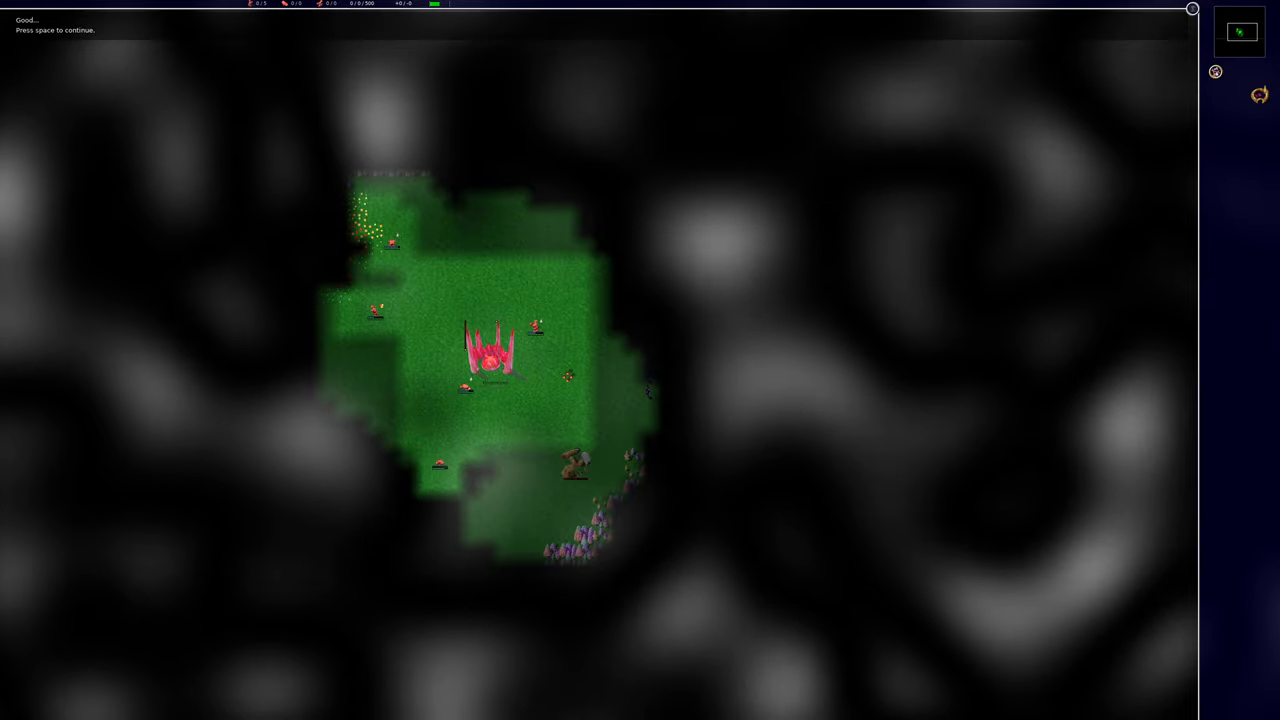
pyautogui.click(495, 350)
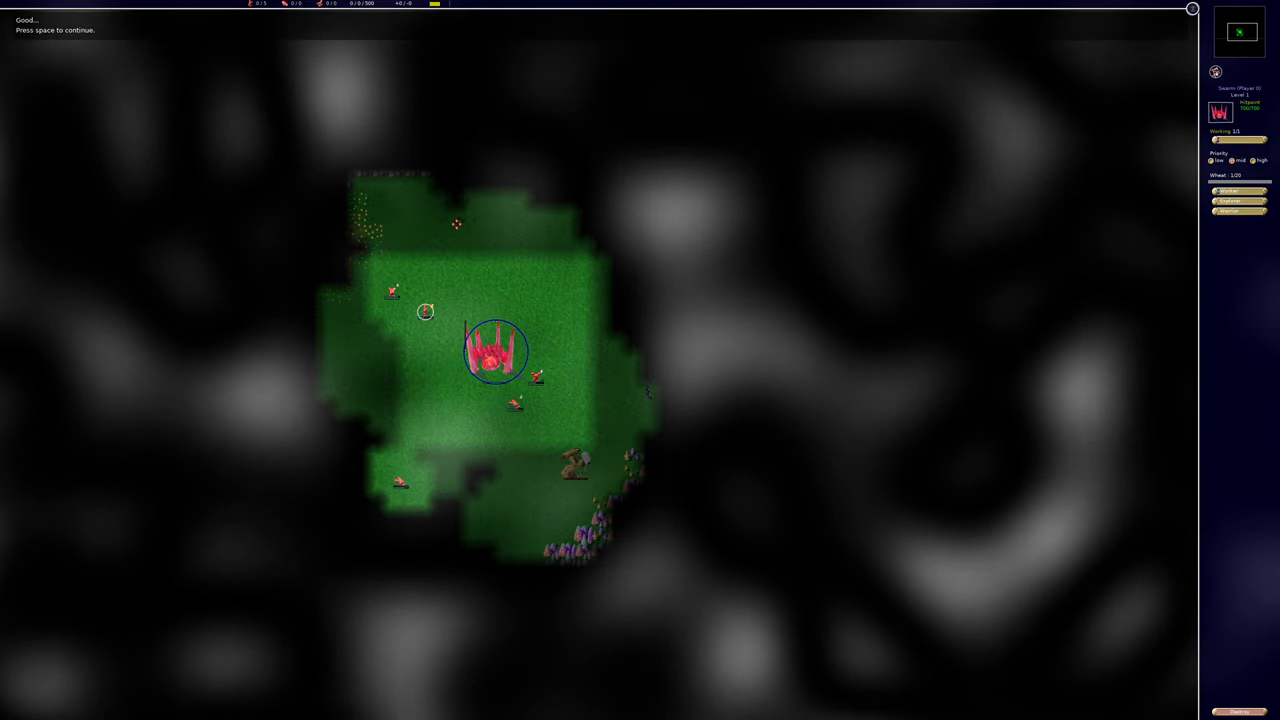
pyautogui.press('space')
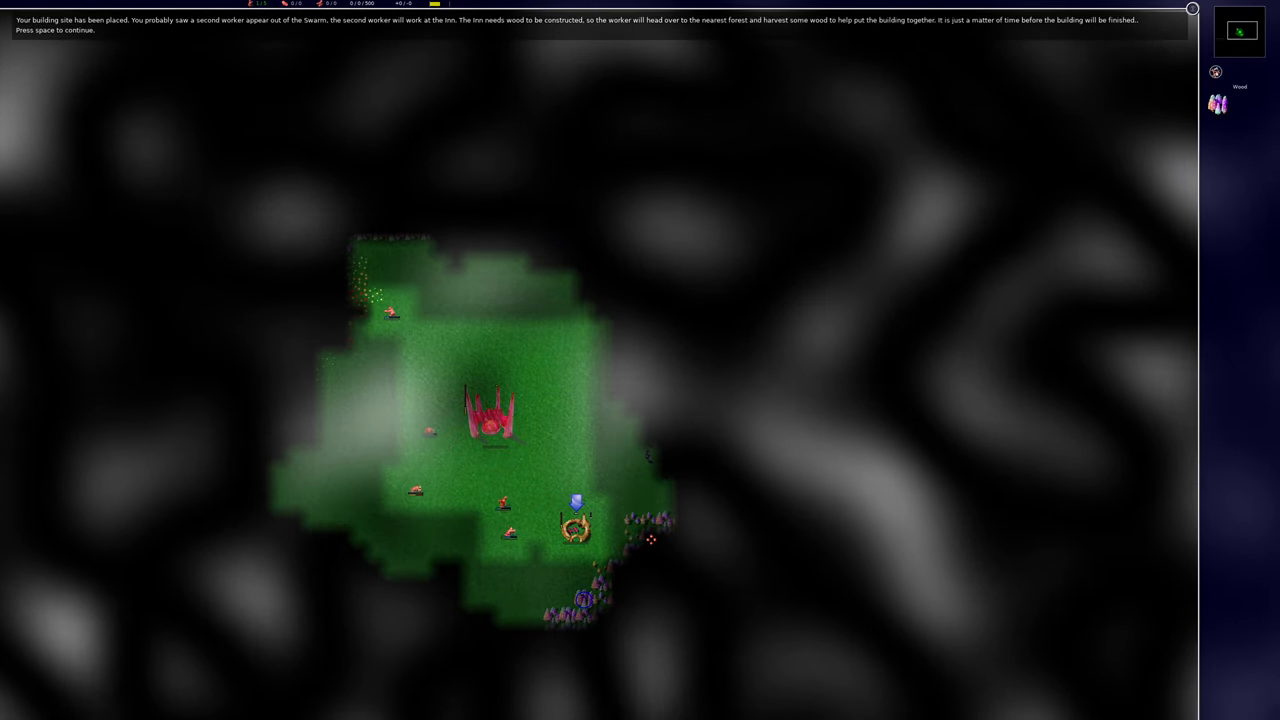
# Advance five tutorial messages while the Inn completes and fills with wheat
pyautogui.press('space')
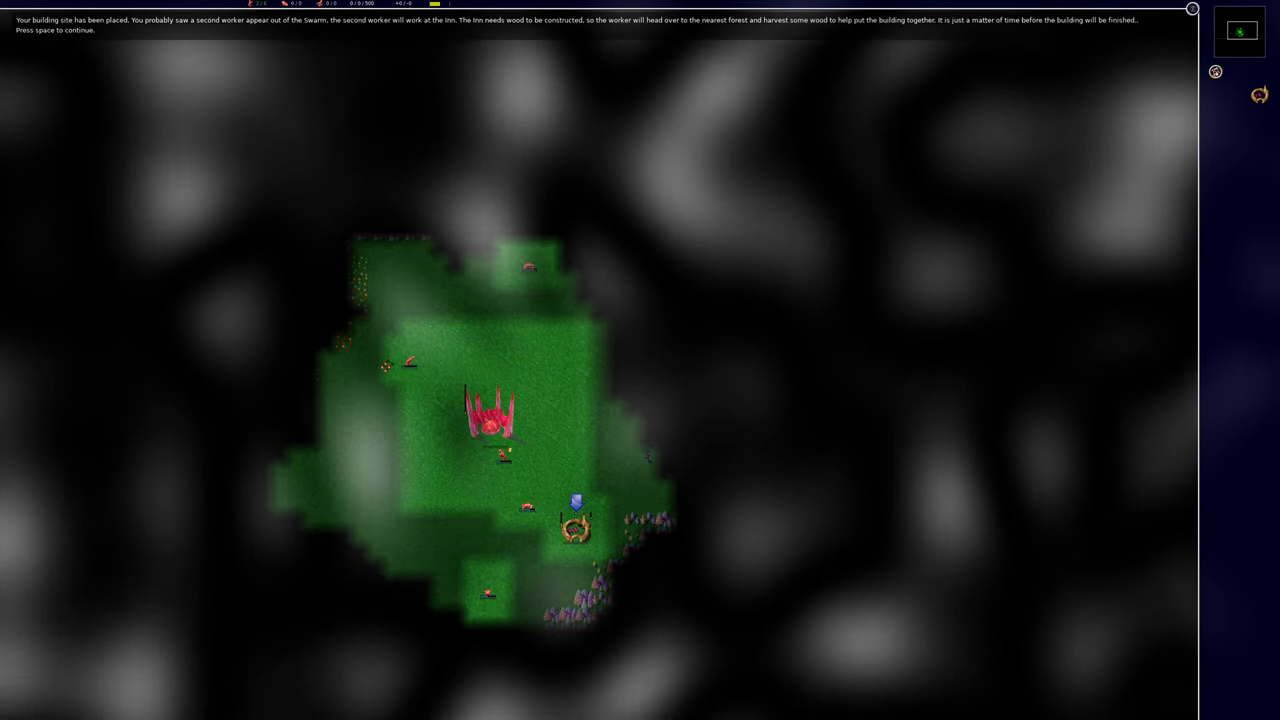
pyautogui.press('space')
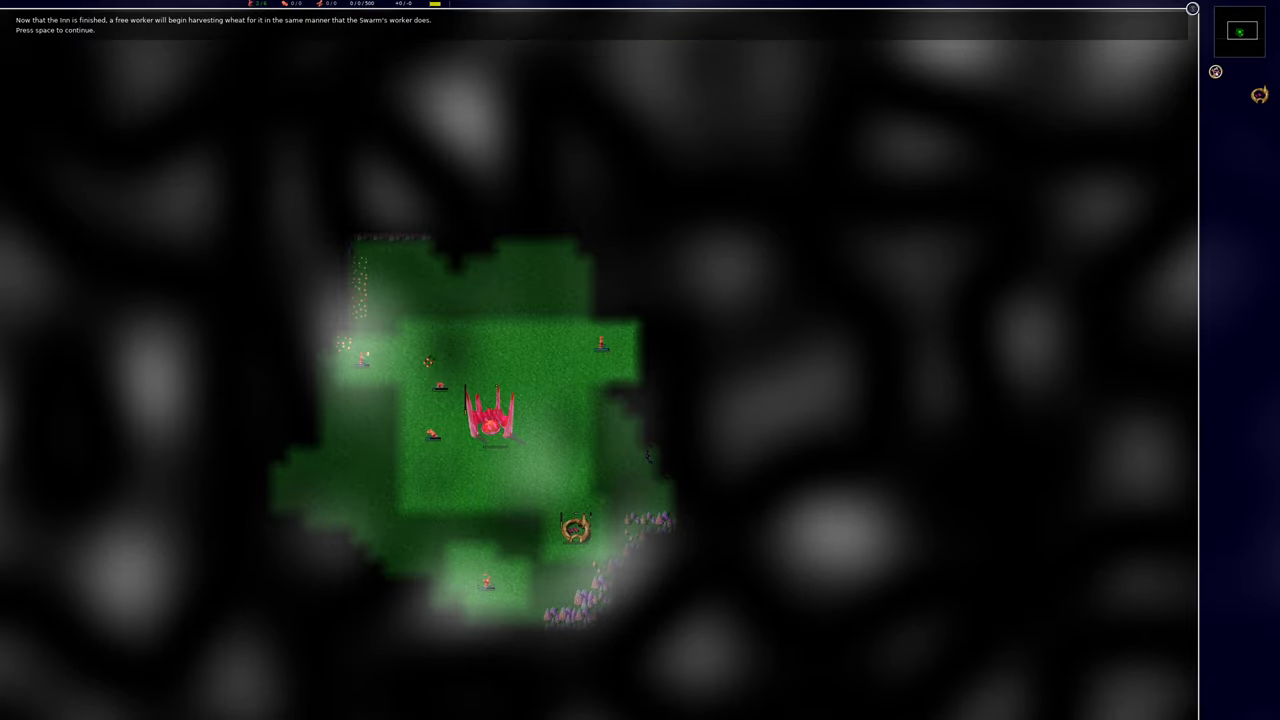
pyautogui.press('space')
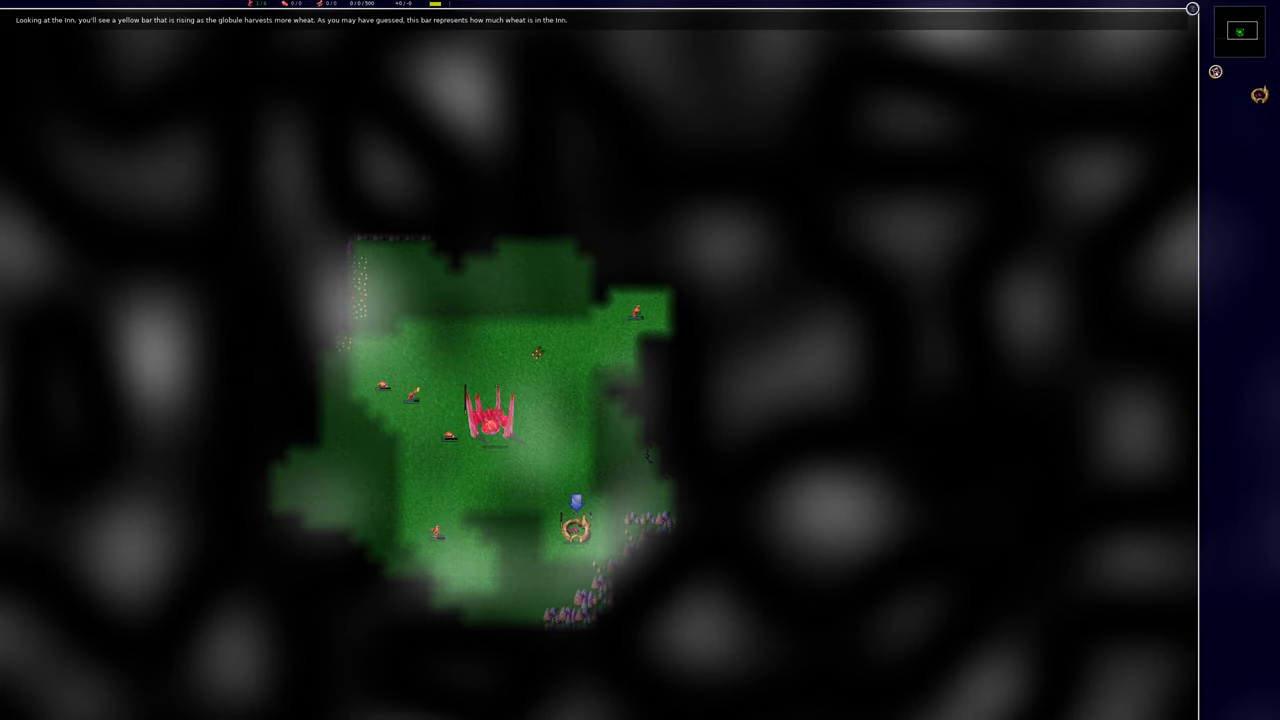
pyautogui.press('space')
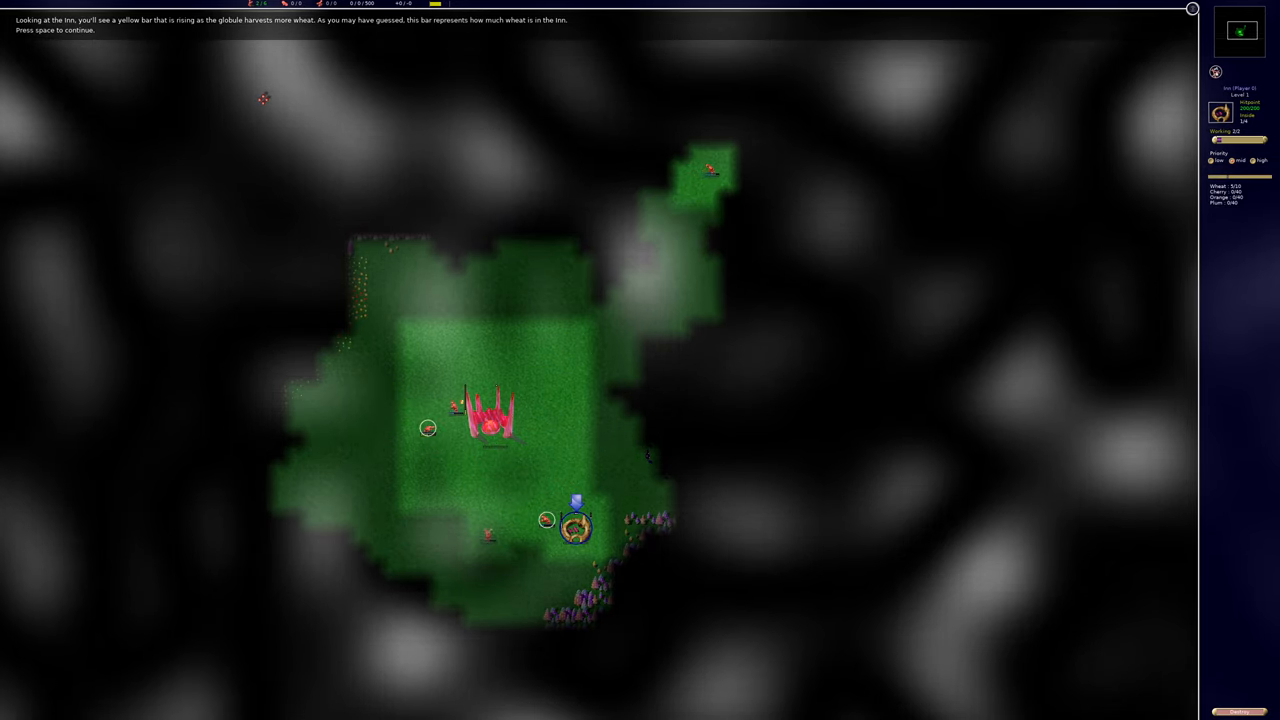
pyautogui.press('space')
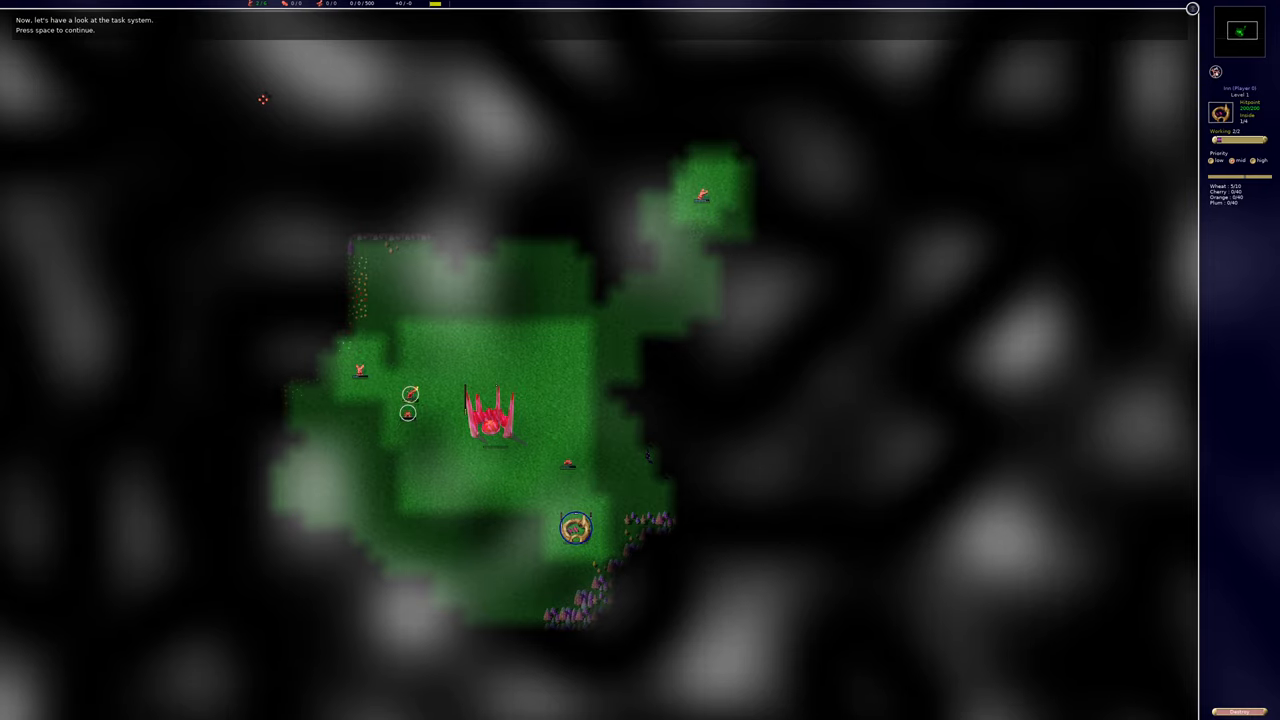
# Lower the Swarm's and Inn's working units to zero while following the tutorial
pyautogui.press('space')
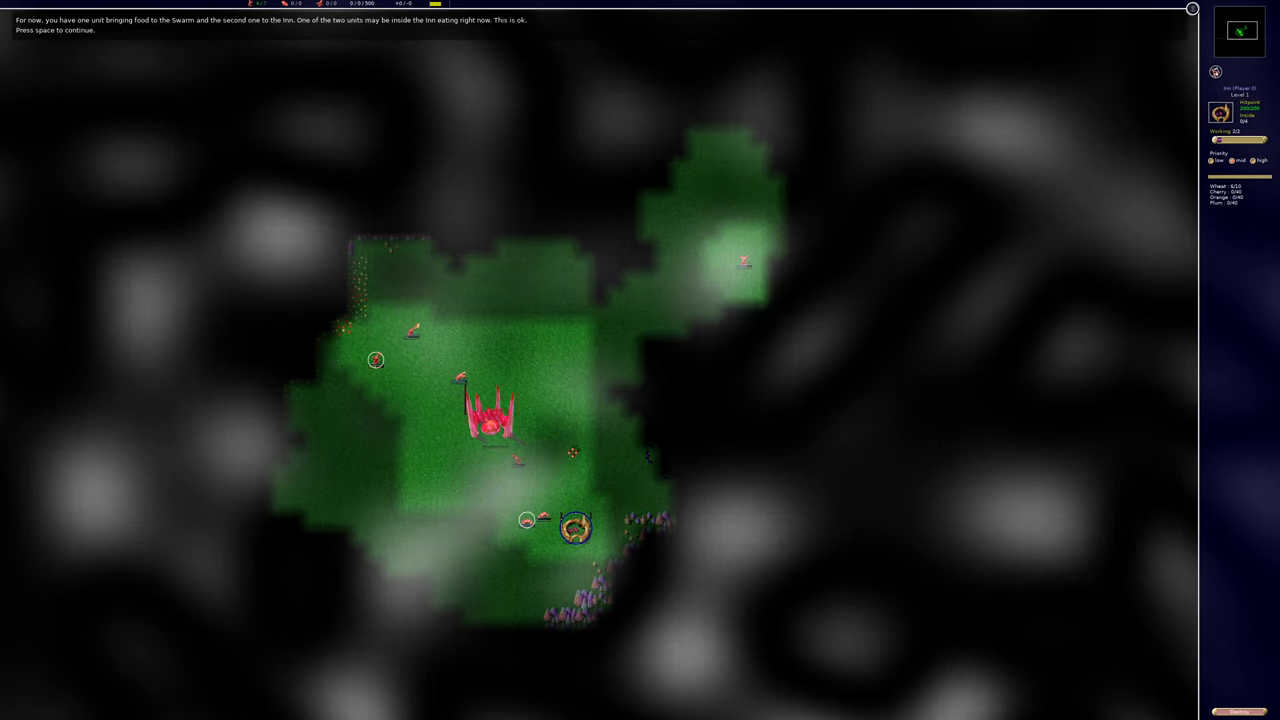
pyautogui.press('space')
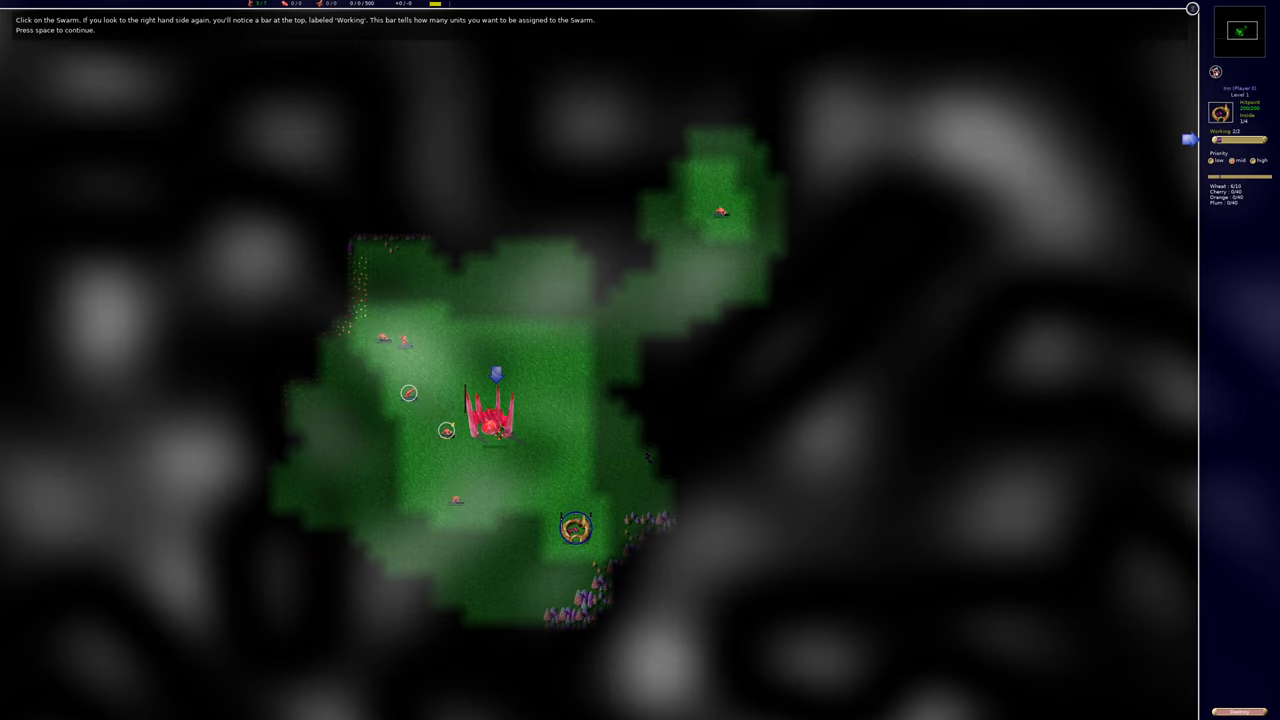
pyautogui.click(495, 415)
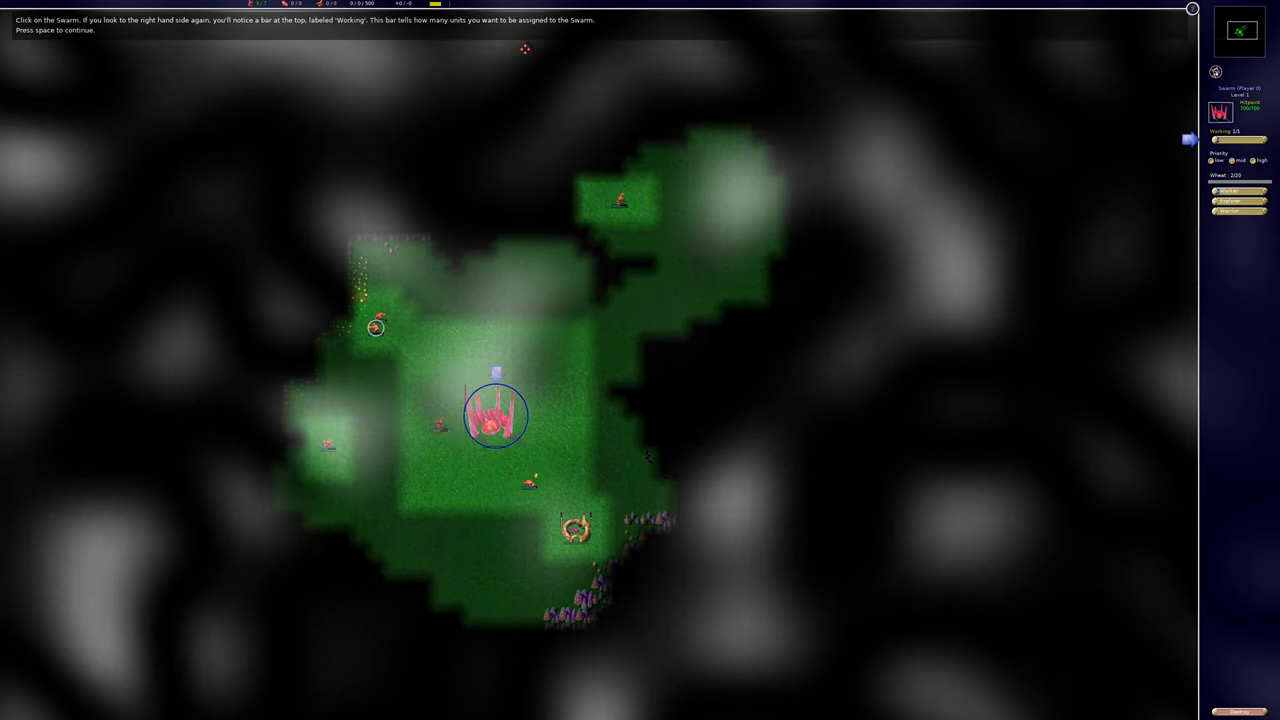
pyautogui.press('space')
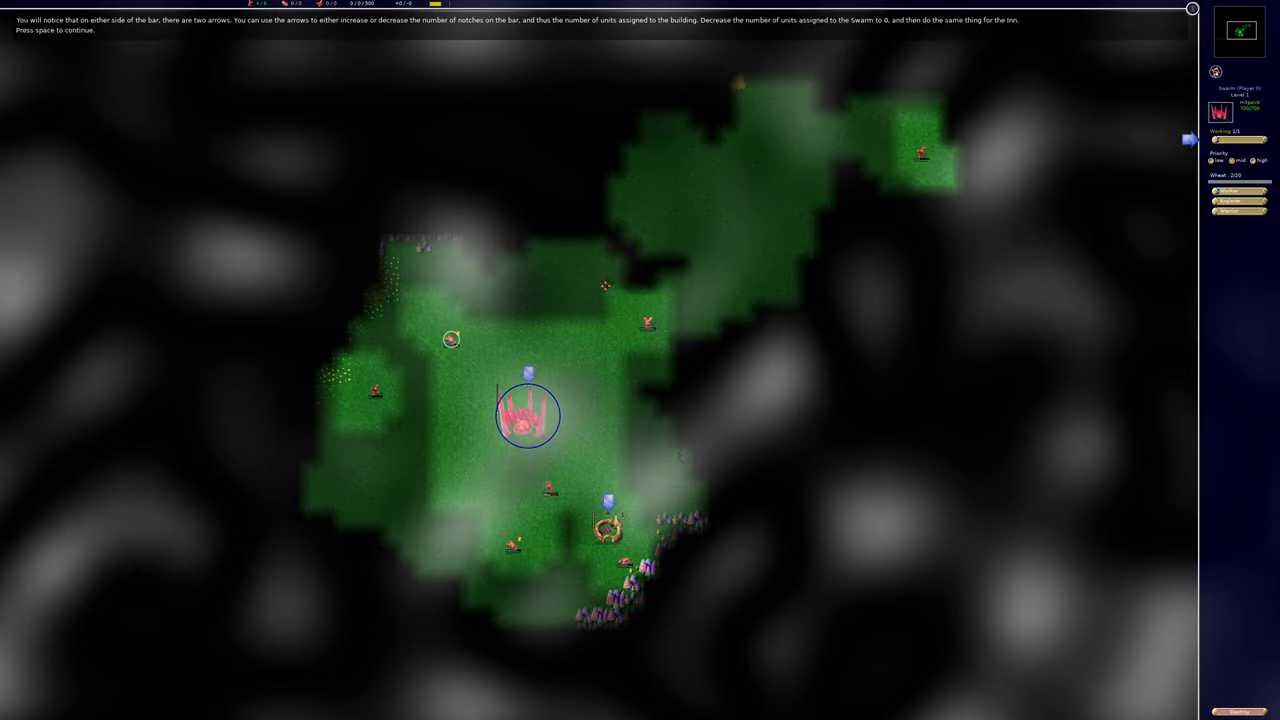
pyautogui.press('space')
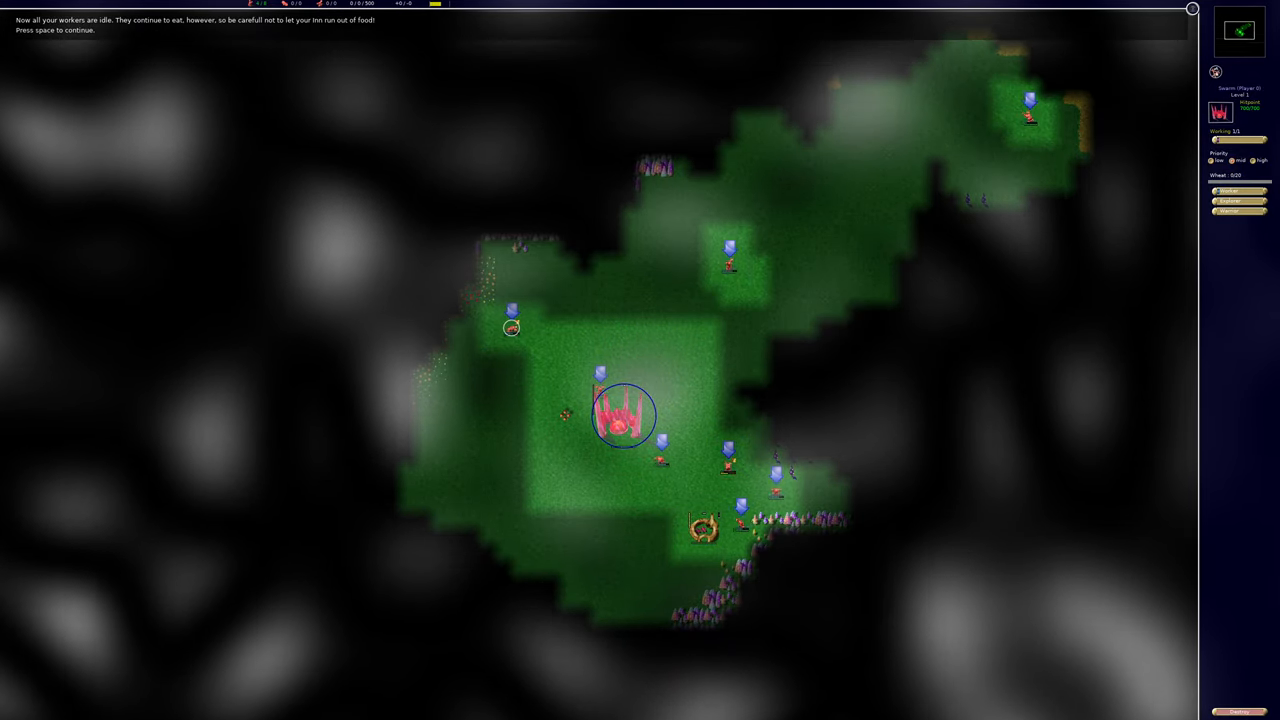
pyautogui.press('space')
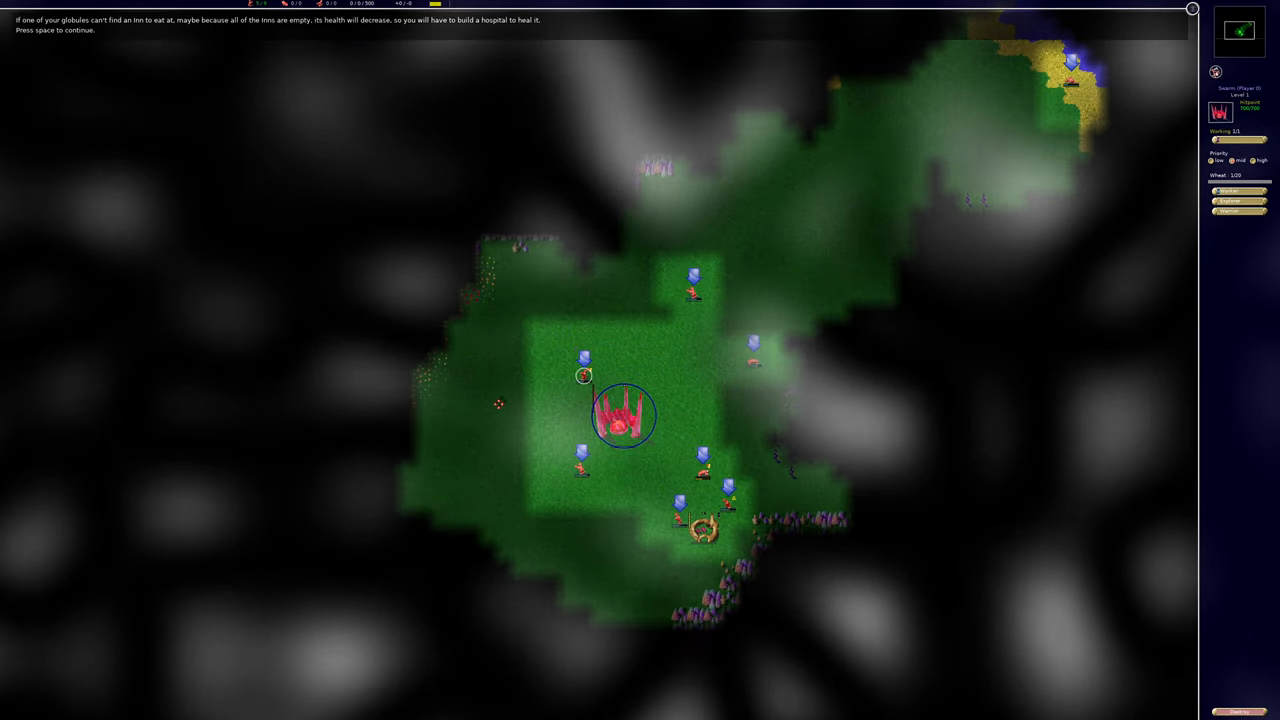
# Continue past the advice confirming the new hospital lets hurt globules heal
pyautogui.press('space')
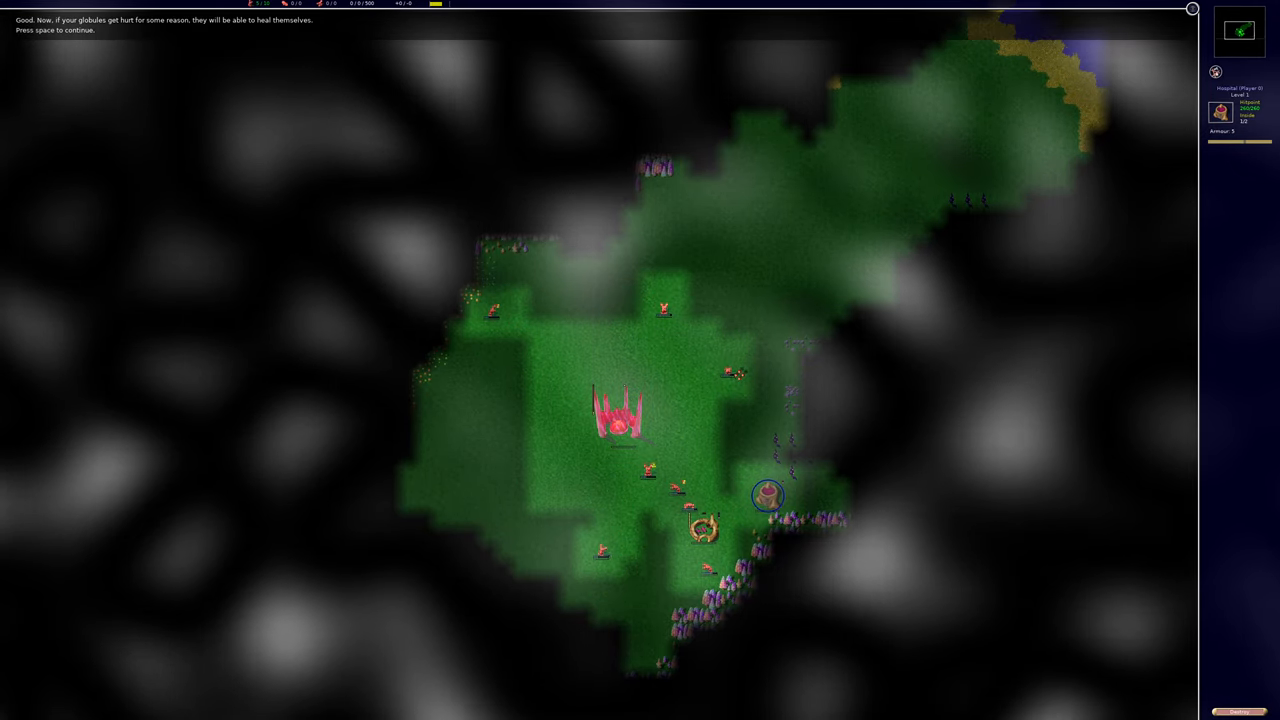
# Advance to the explanation of the Swarm's worker, explorer and warrior bars
pyautogui.press('space')
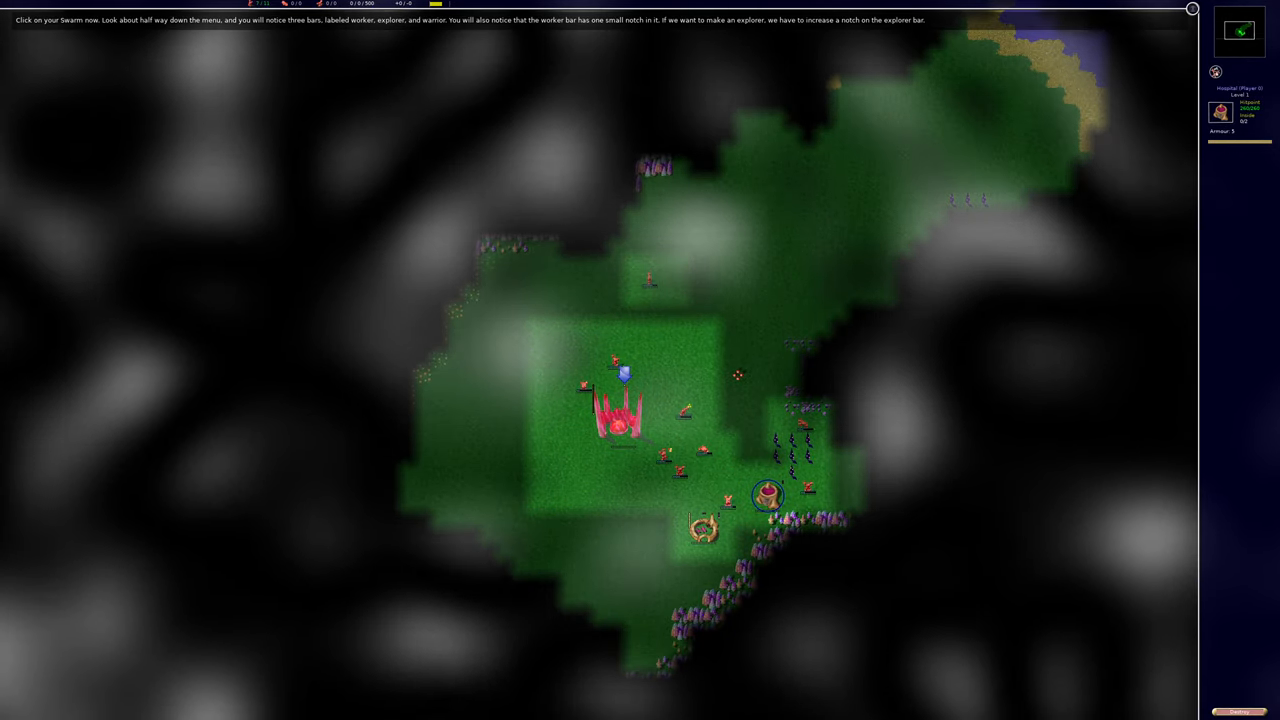
# Give the Swarm one explorer notch alongside its worker notch and continue
pyautogui.click(623, 415)
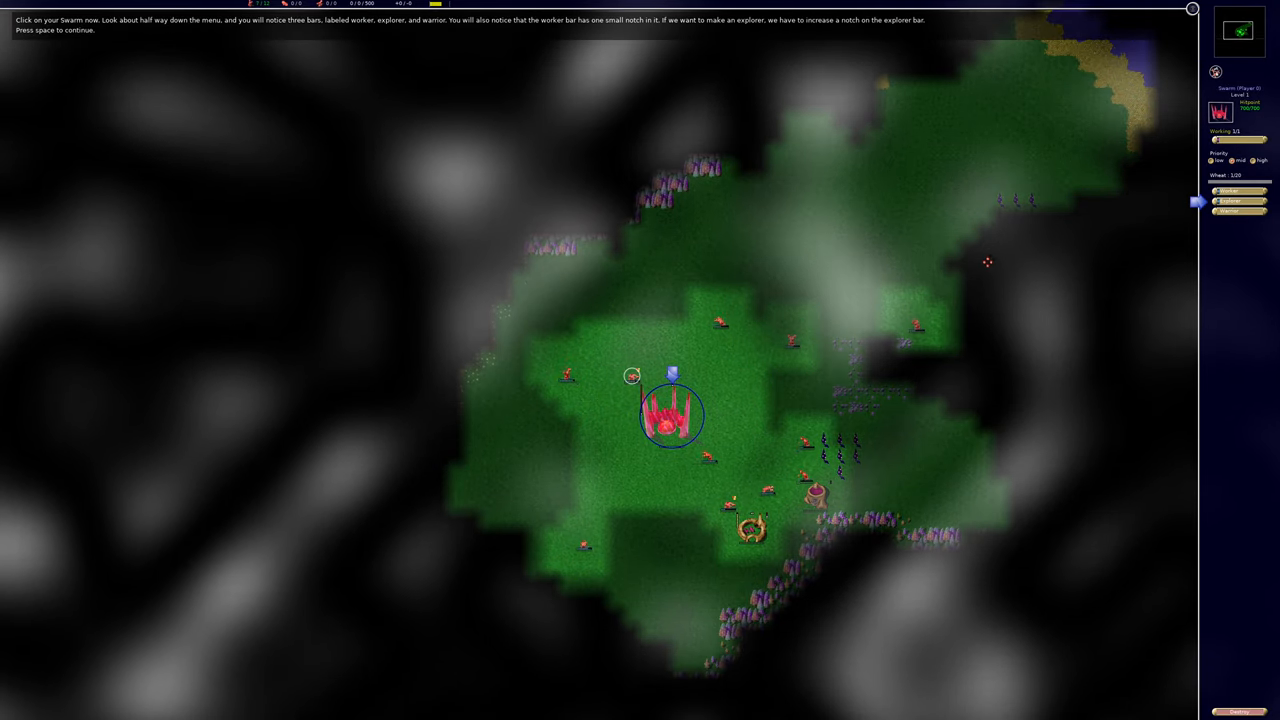
pyautogui.press('space')
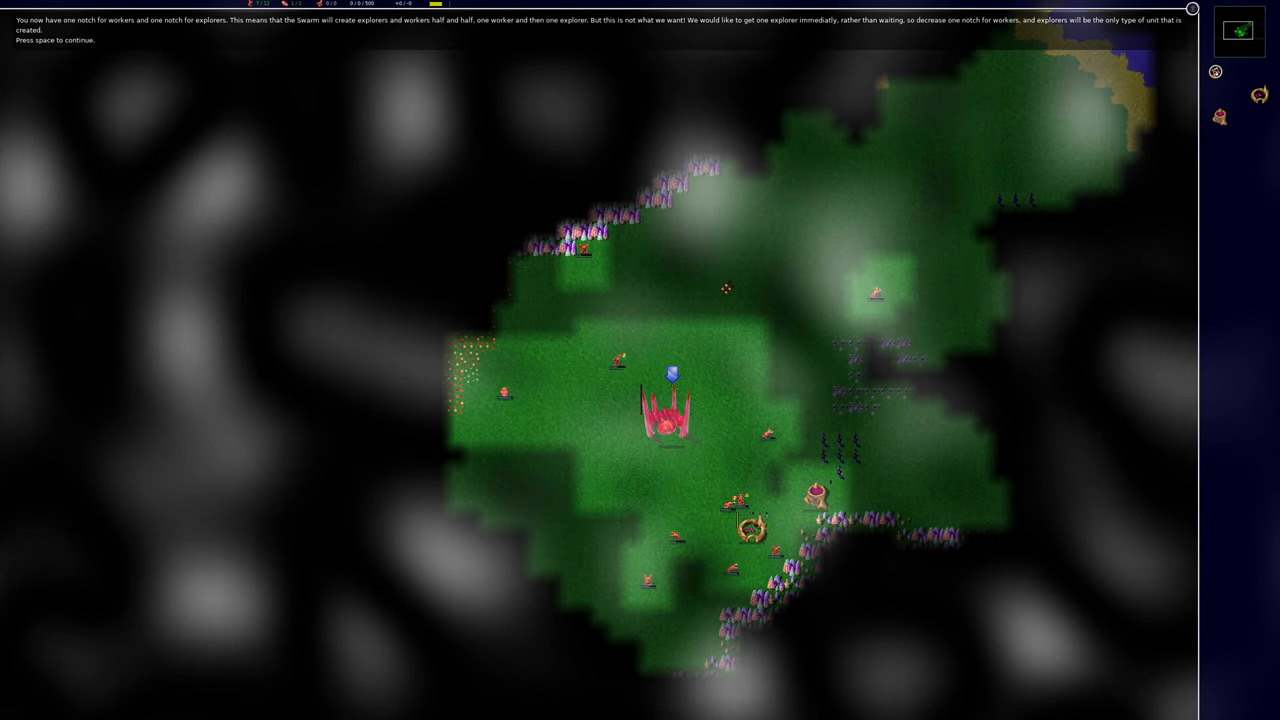
# Restore one working unit each on the Swarm and Inn, advancing the tutorial messages
pyautogui.press('space')
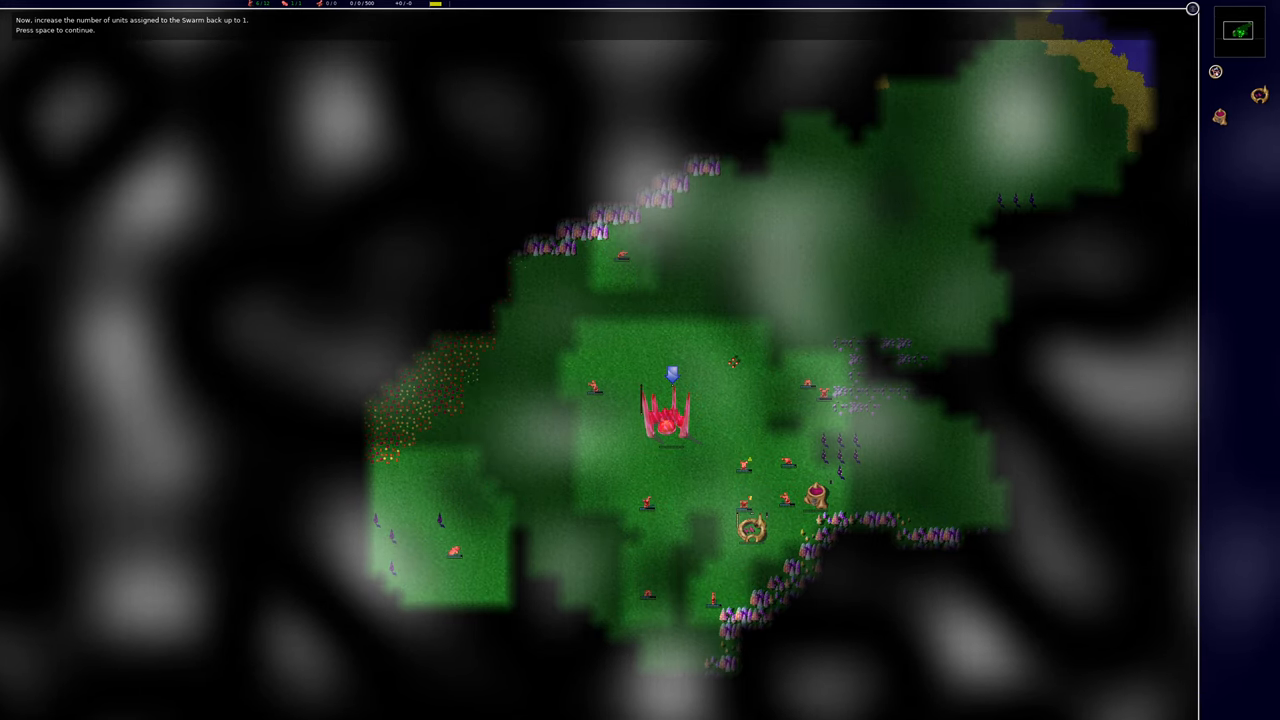
pyautogui.click(670, 415)
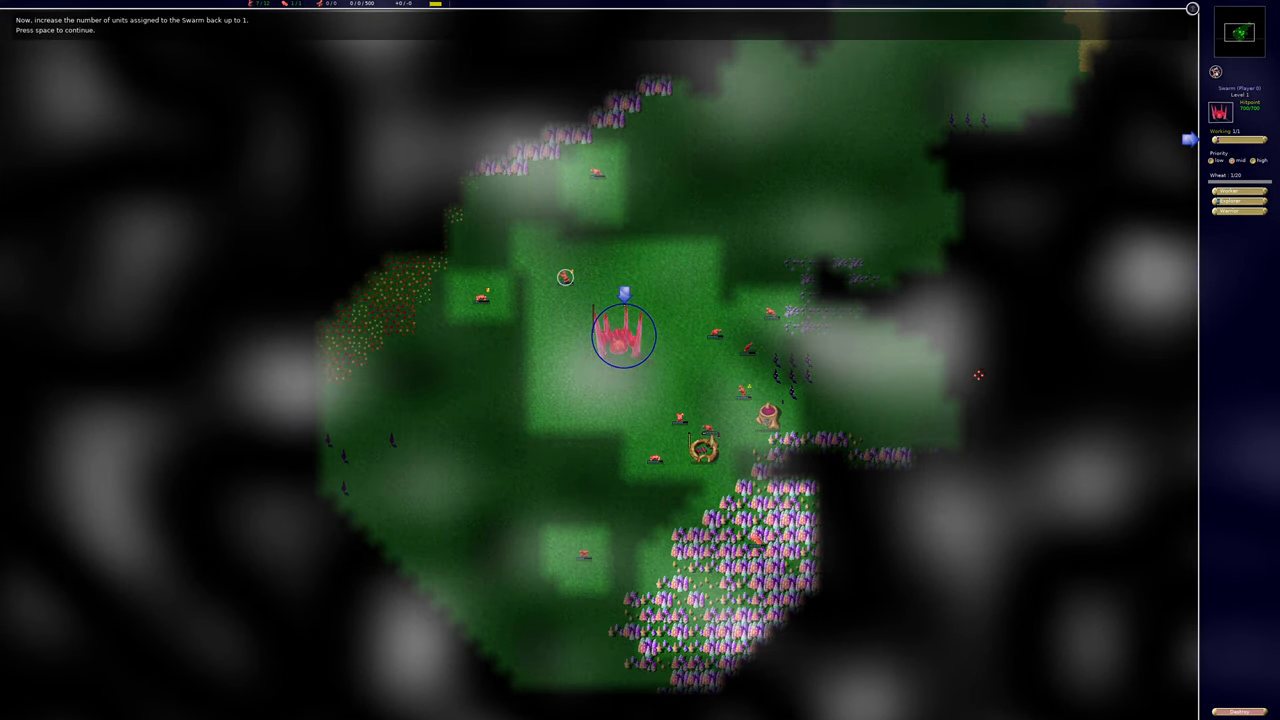
pyautogui.click(703, 450)
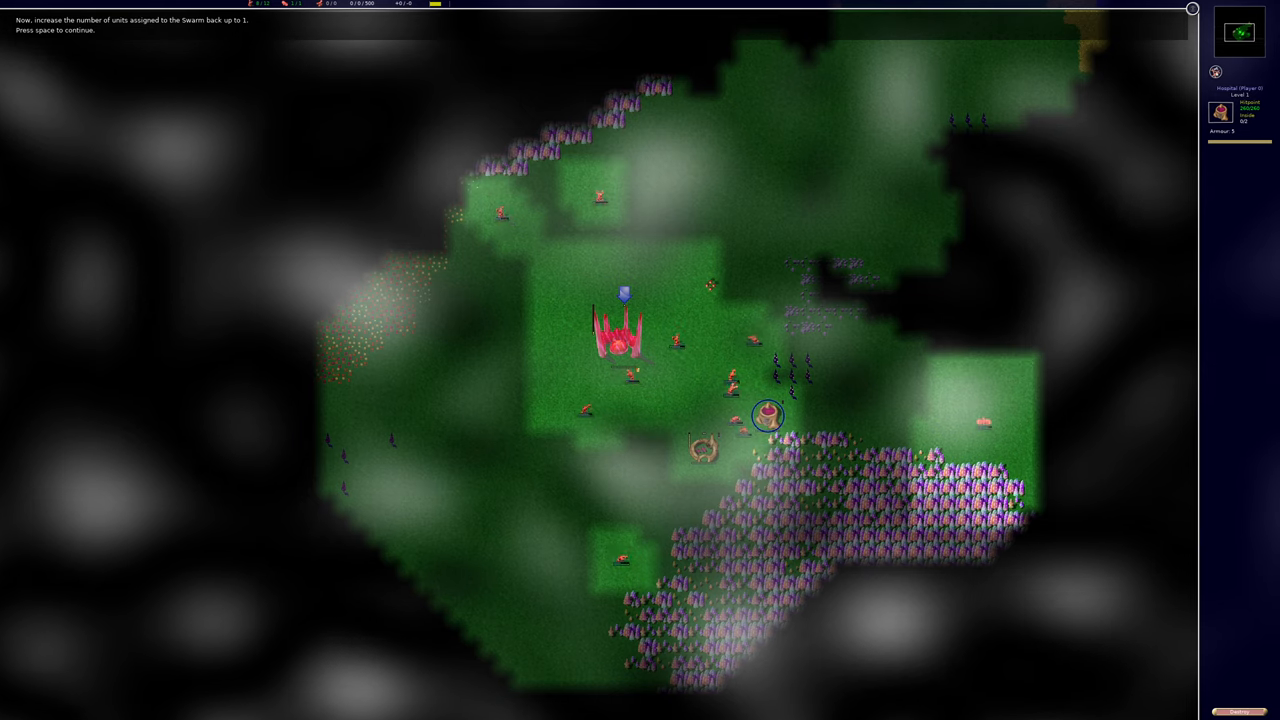
pyautogui.press('space')
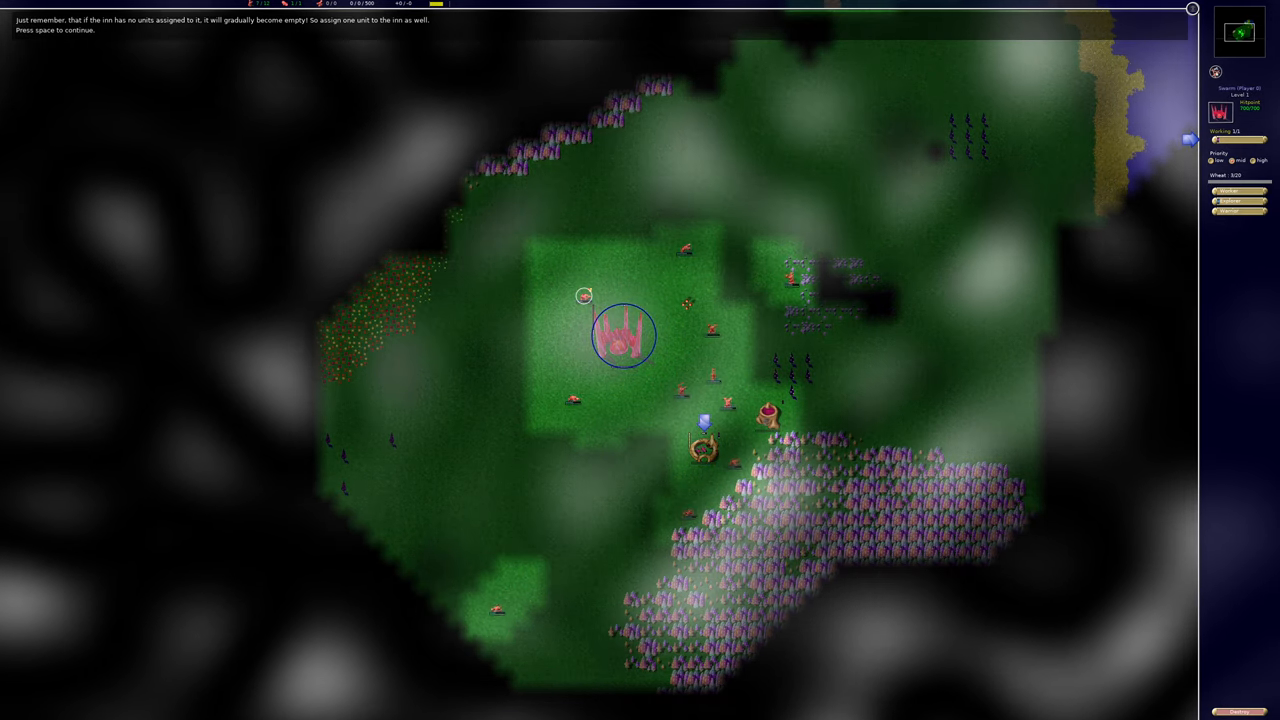
pyautogui.press('space')
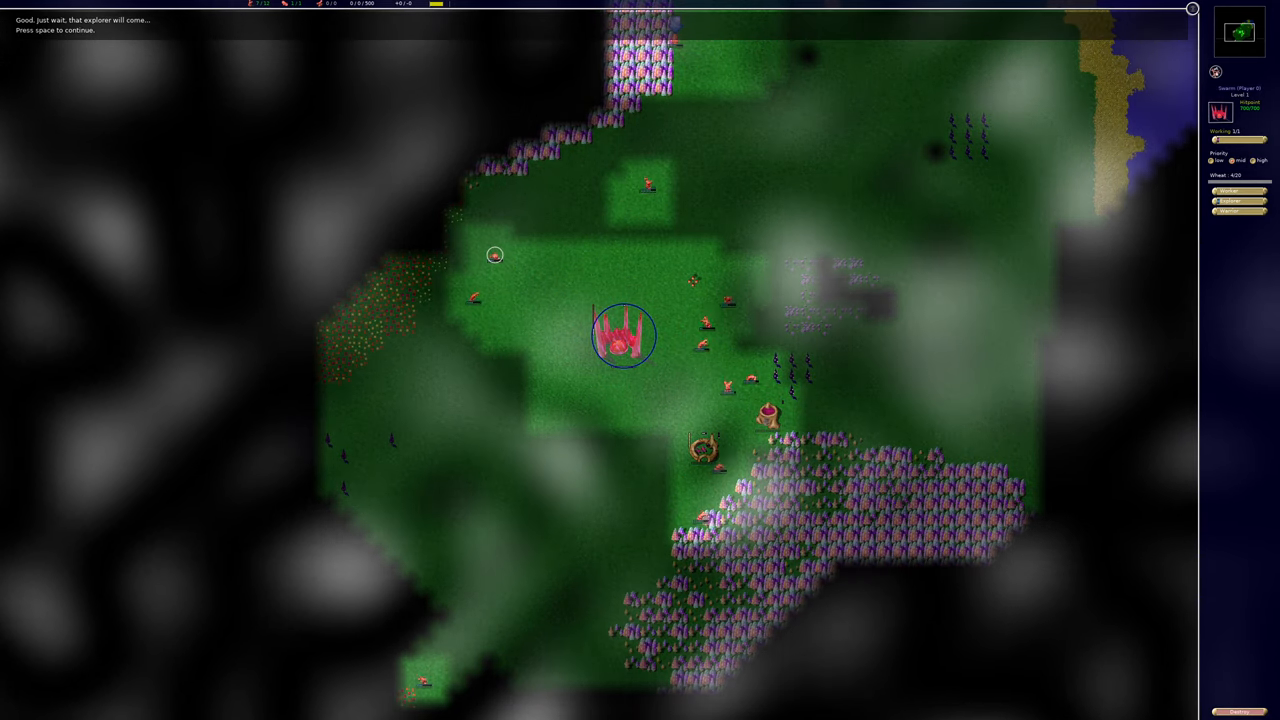
pyautogui.scroll(-3)
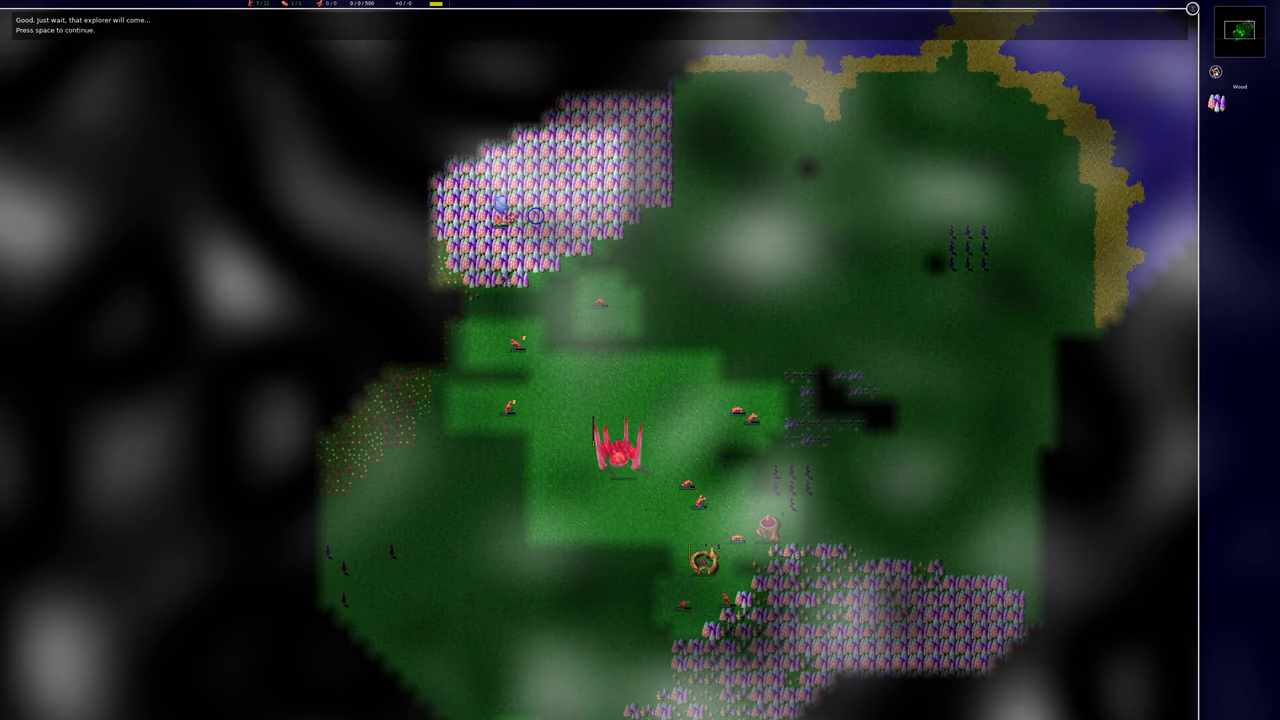
pyautogui.click(622, 445)
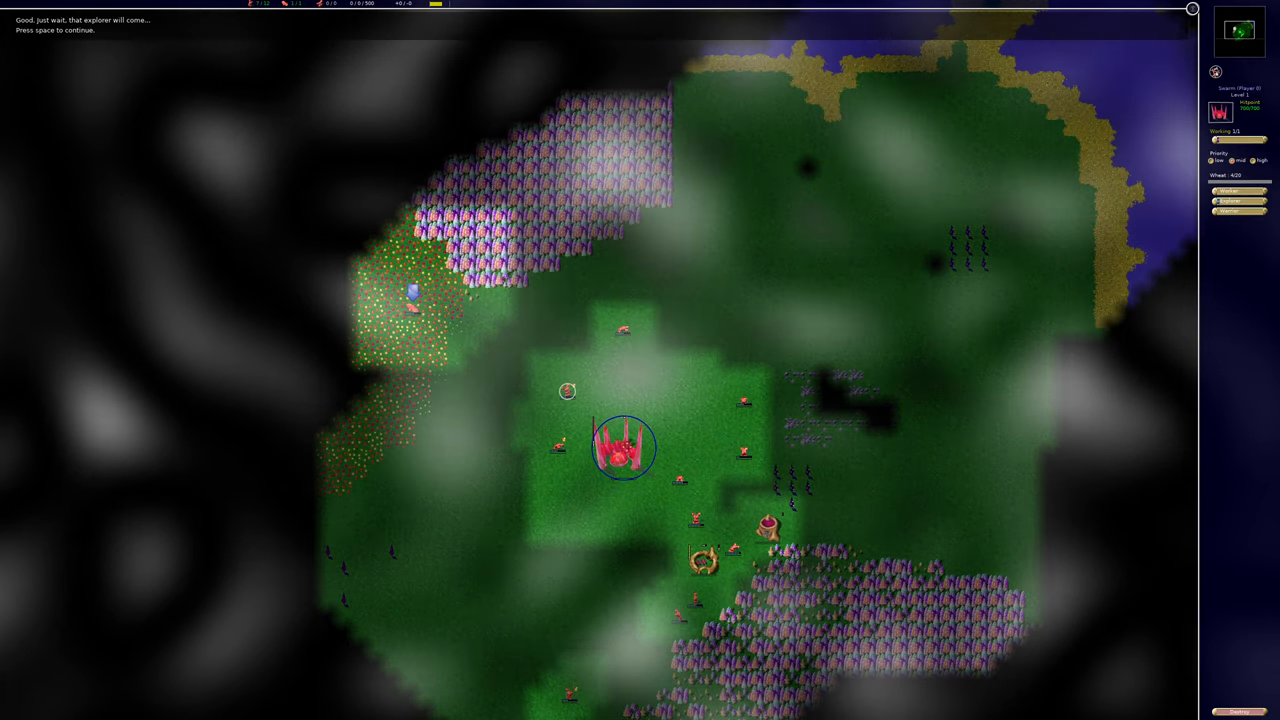
# Advance through the flying-explorer messages while explorers scout the map until victory
pyautogui.press('space')
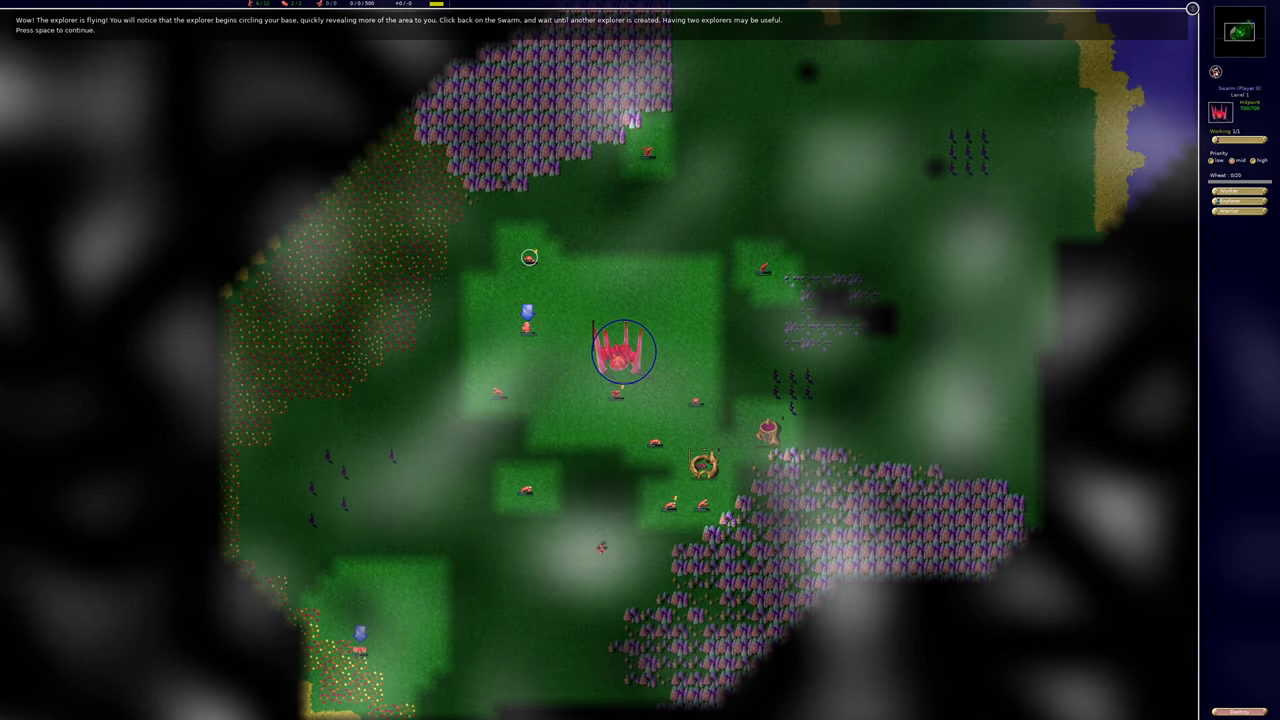
pyautogui.scroll(-3)
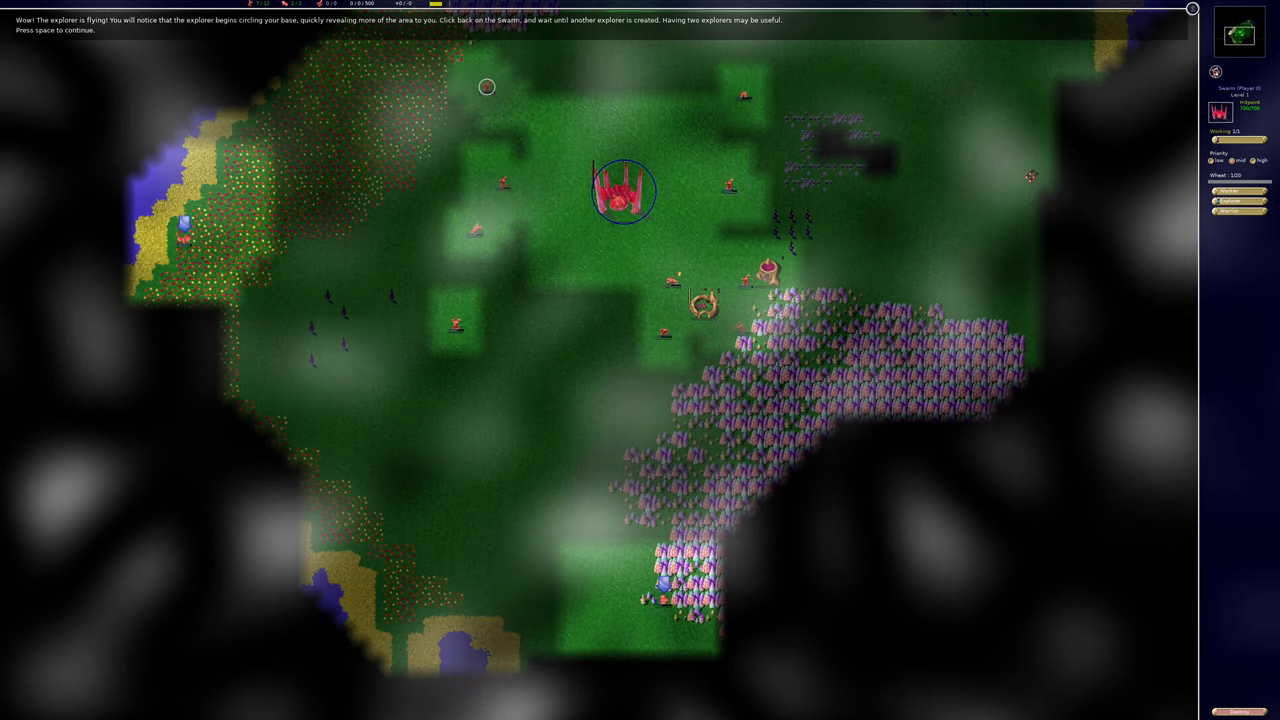
pyautogui.press('space')
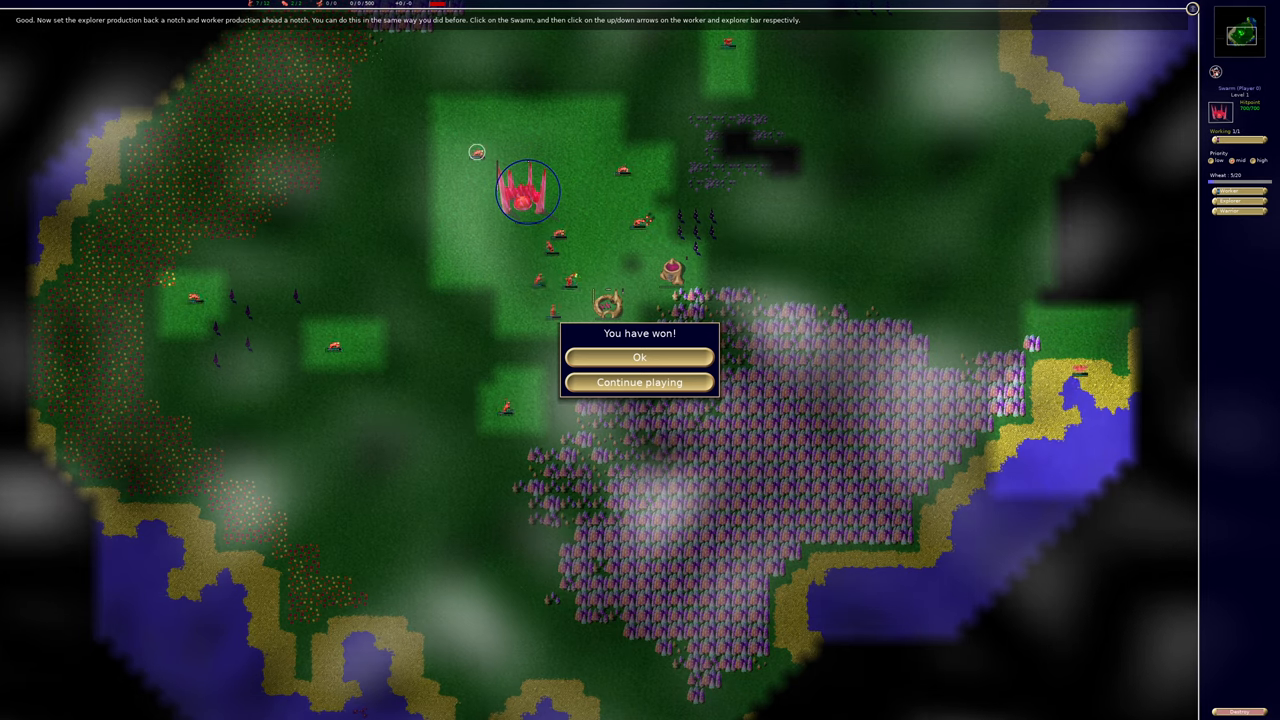
# Accept the 'You have won!' dialog and dismiss the statistics screen
pyautogui.click(639, 357)
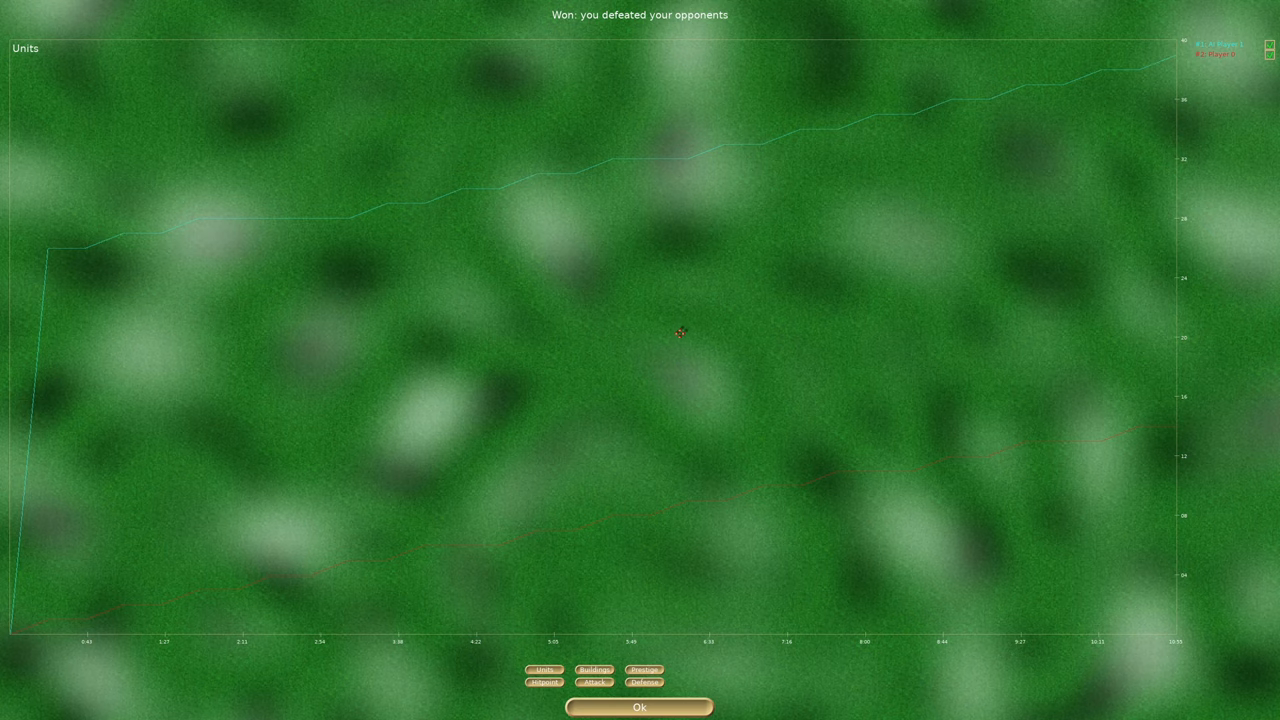
pyautogui.moveTo(692, 381)
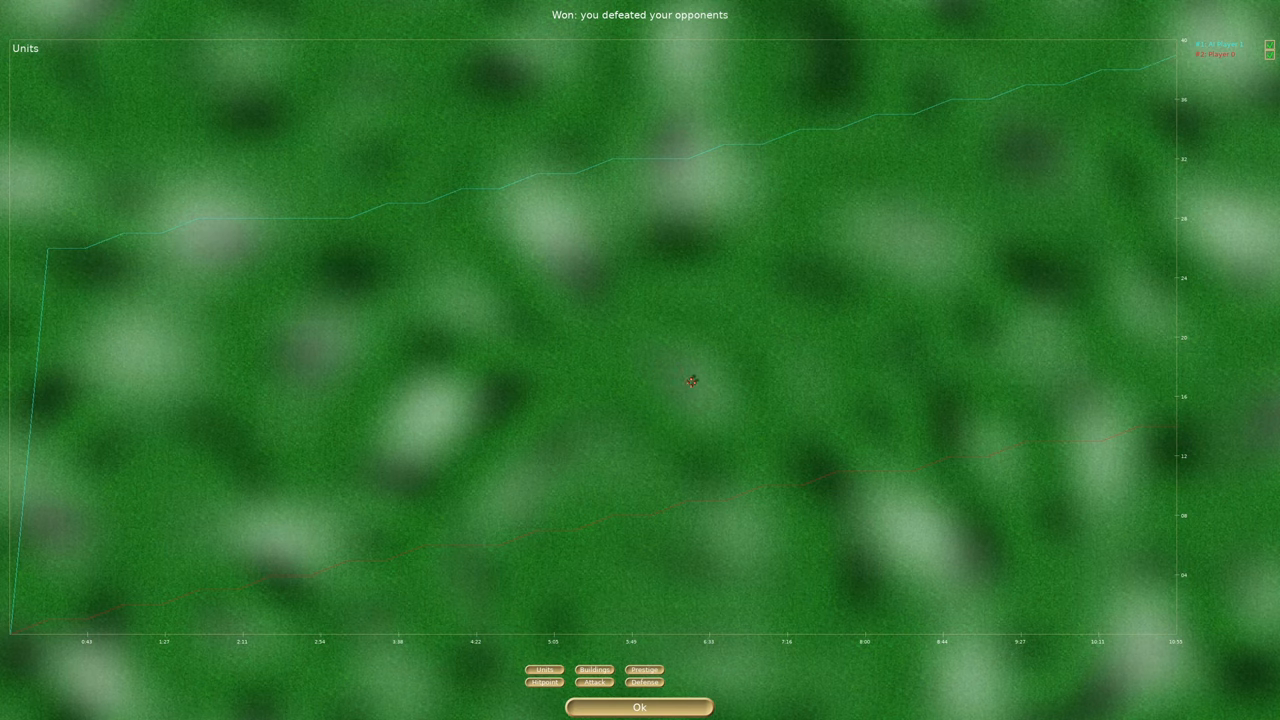
pyautogui.click(639, 707)
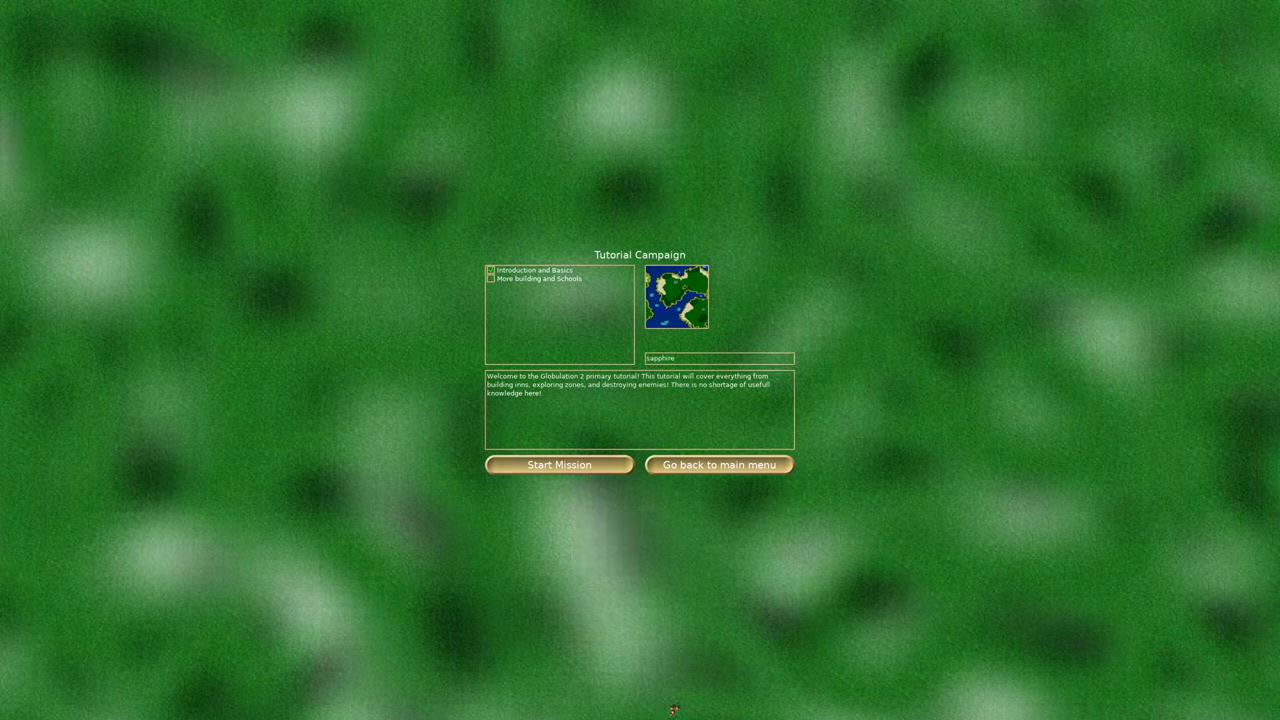